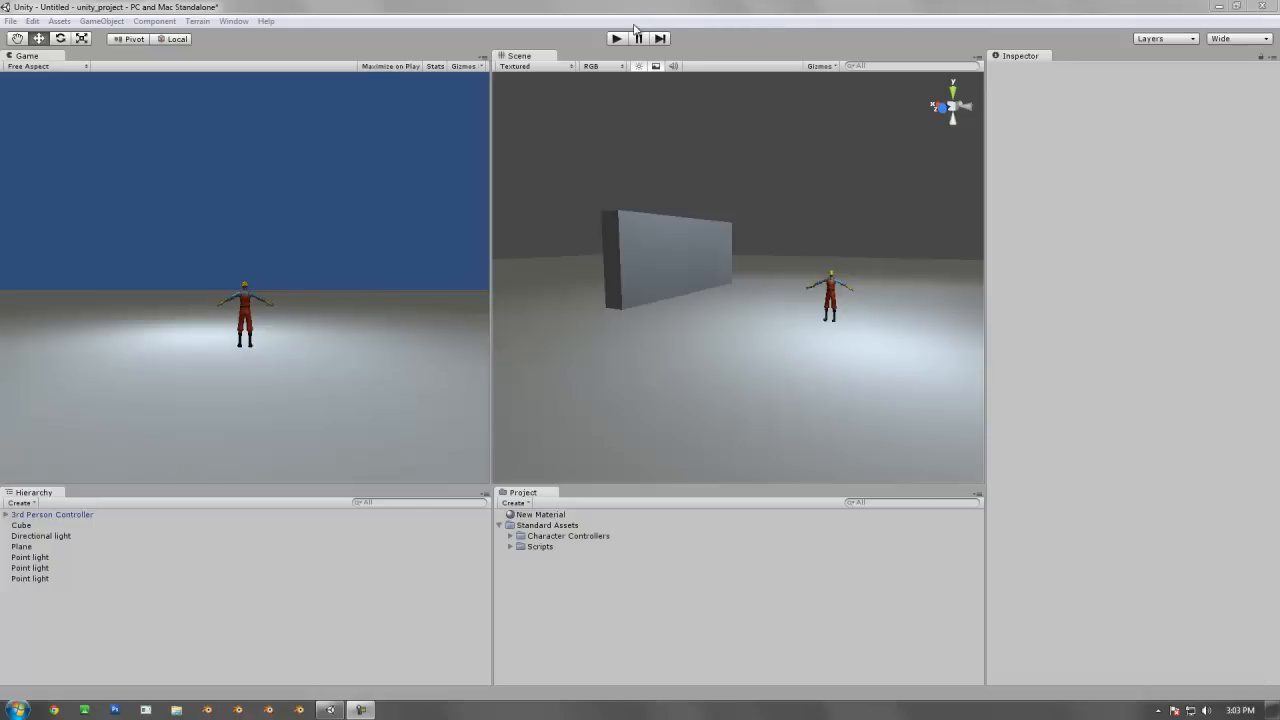
Step: After a quick scene test run, import the standard Projectors asset package with all its items
left_click(616, 38)
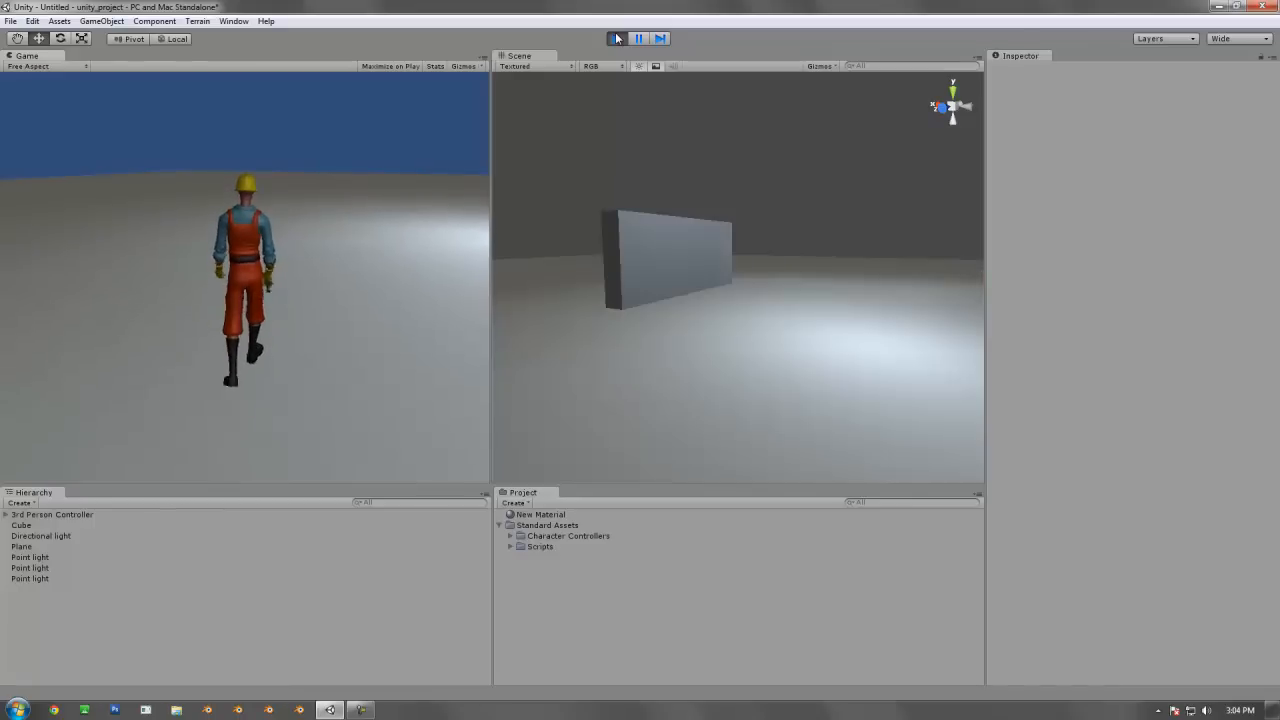
left_click(616, 38)
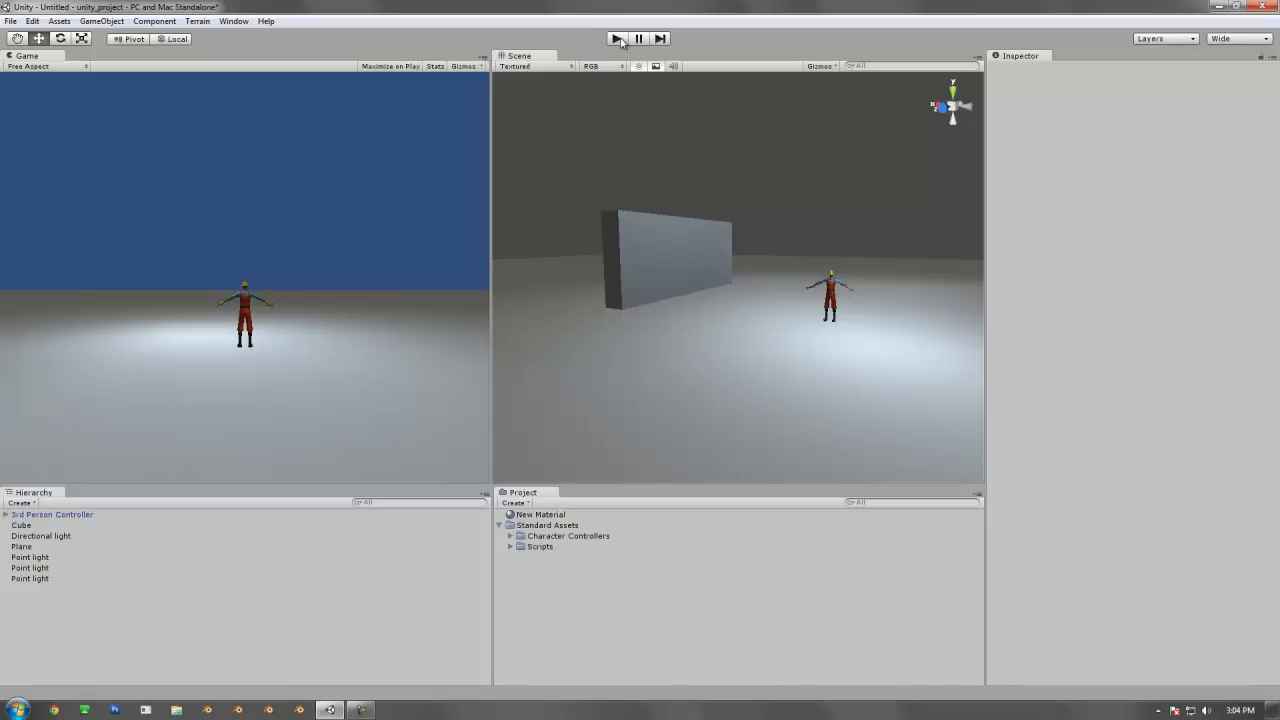
mouse_move(468, 6)
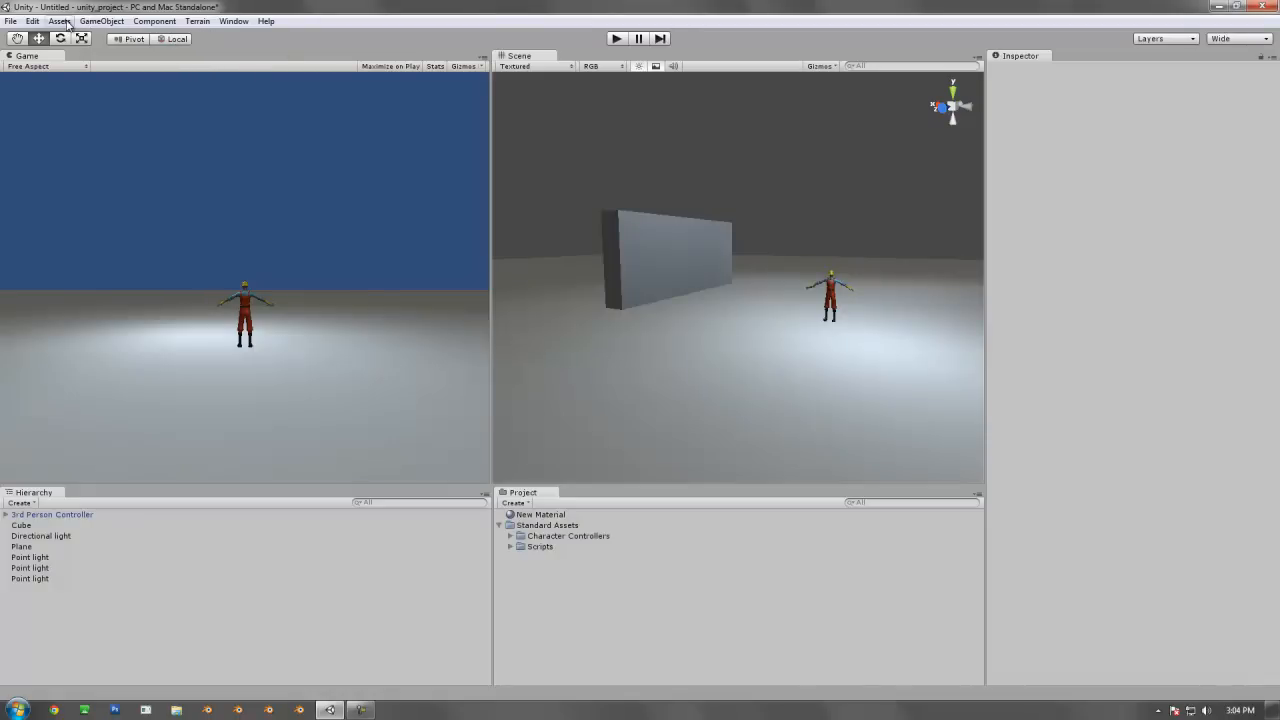
left_click(60, 20)
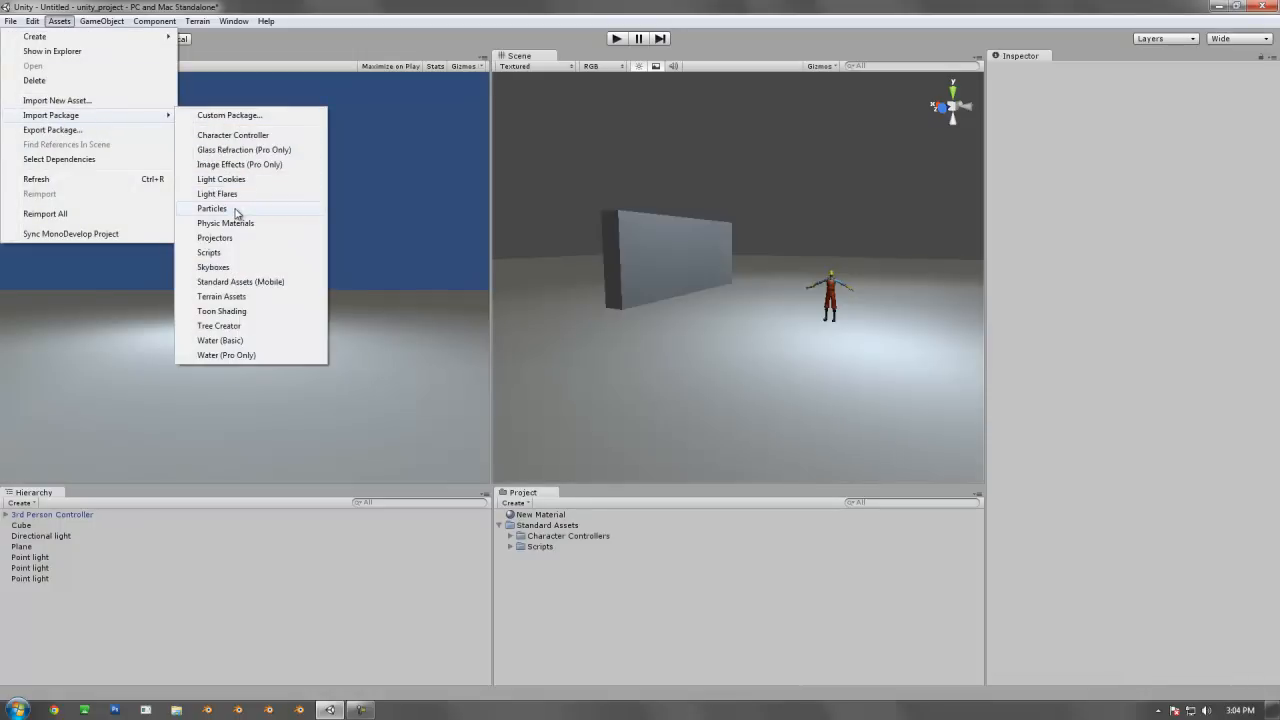
mouse_move(236, 242)
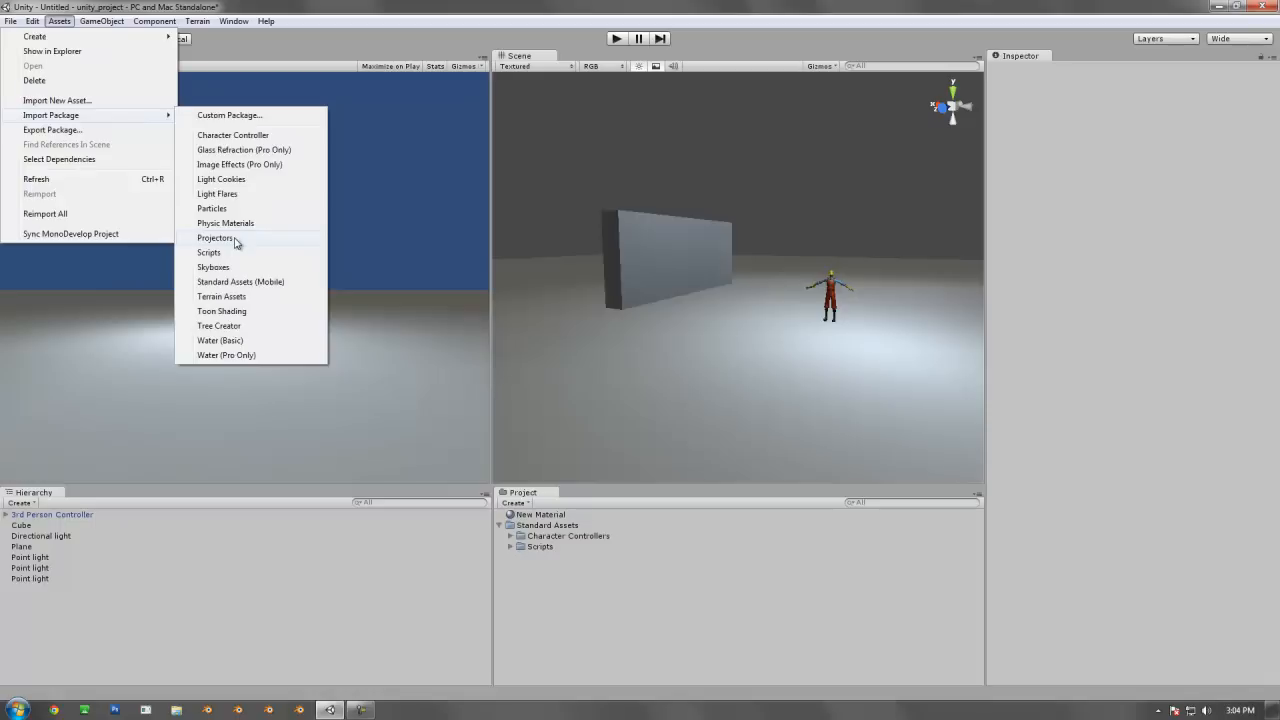
left_click(216, 238)
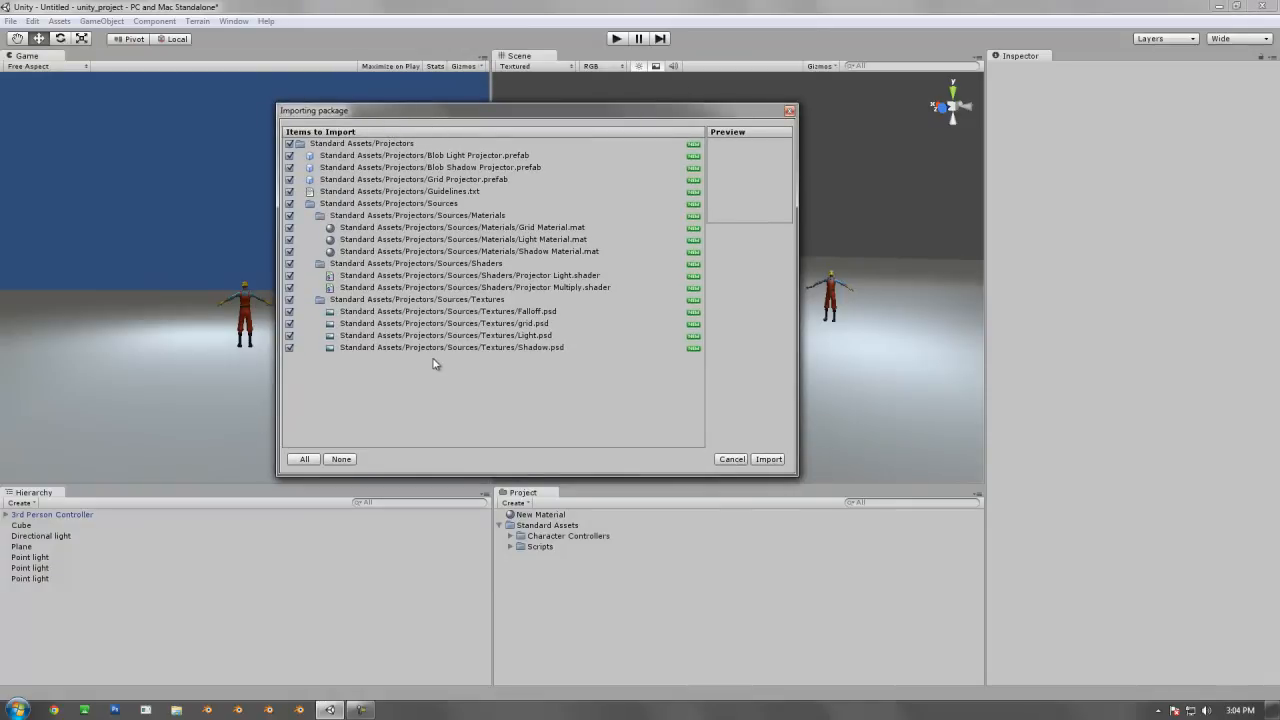
mouse_move(436, 376)
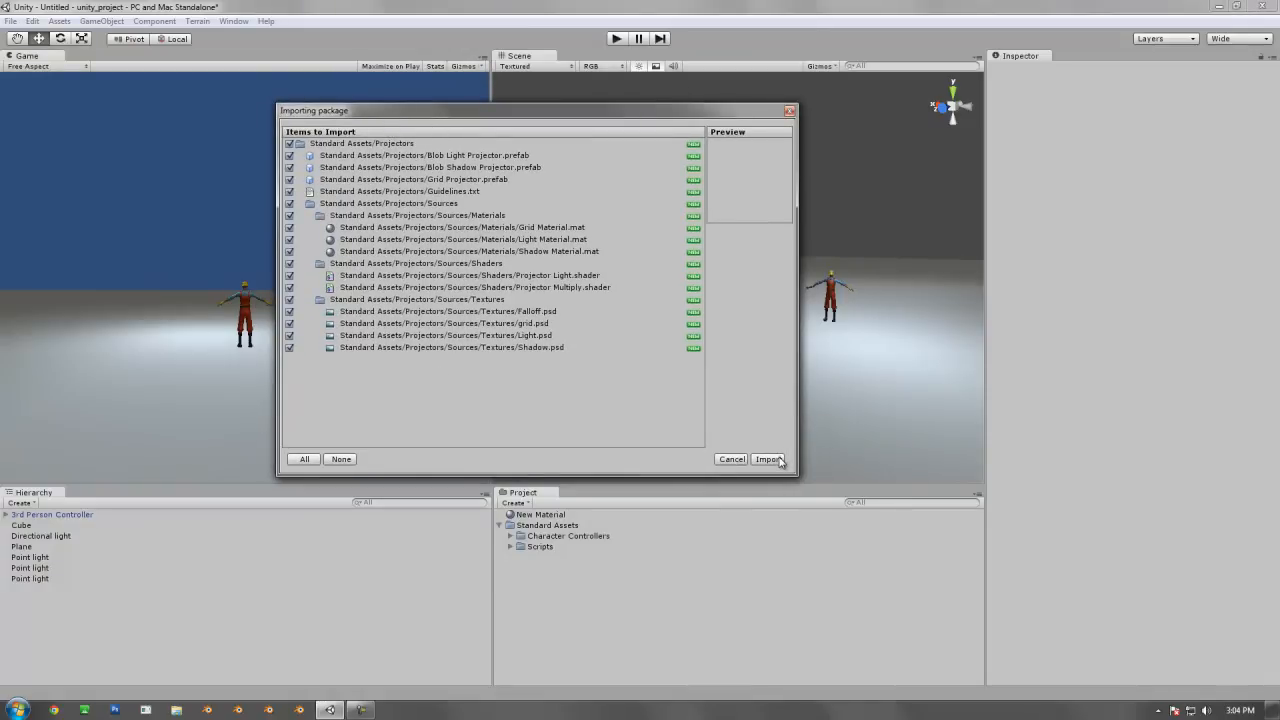
left_click(768, 458)
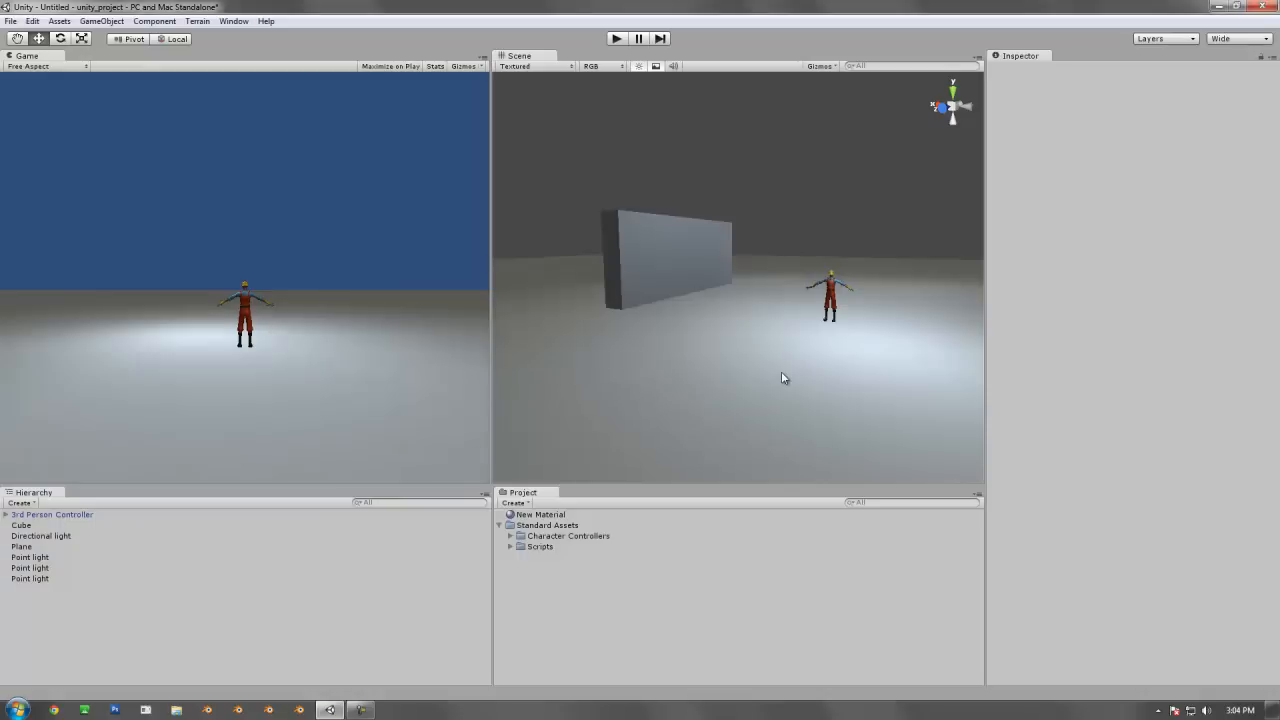
Step: Expand Standard Assets > Projectors and pick the Blob Shadow Projector prefab
left_click(508, 546)
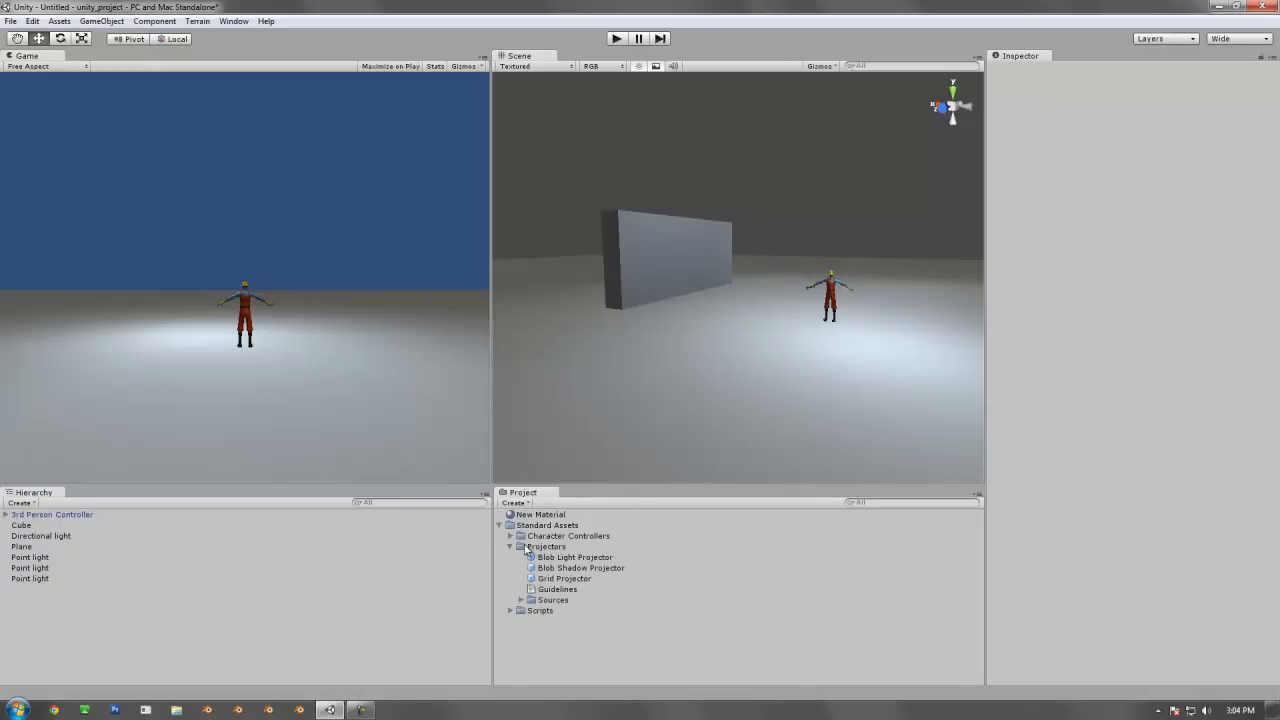
left_click(546, 546)
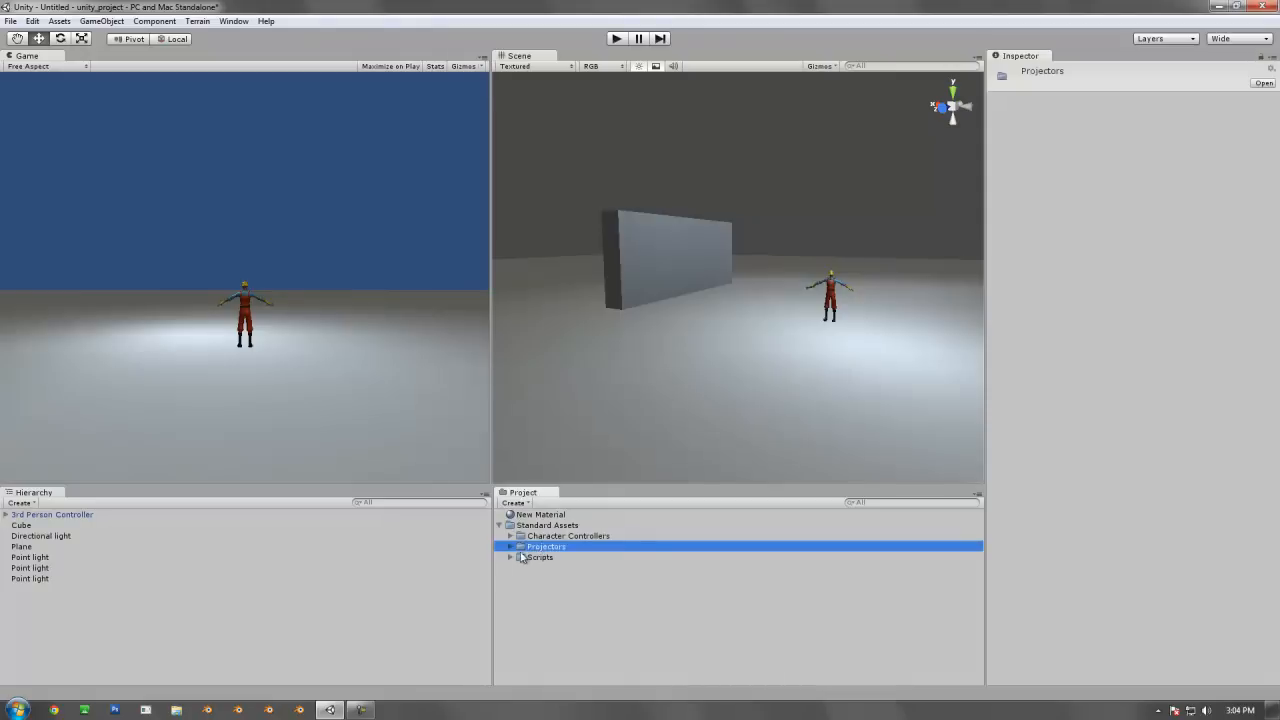
left_click(512, 546)
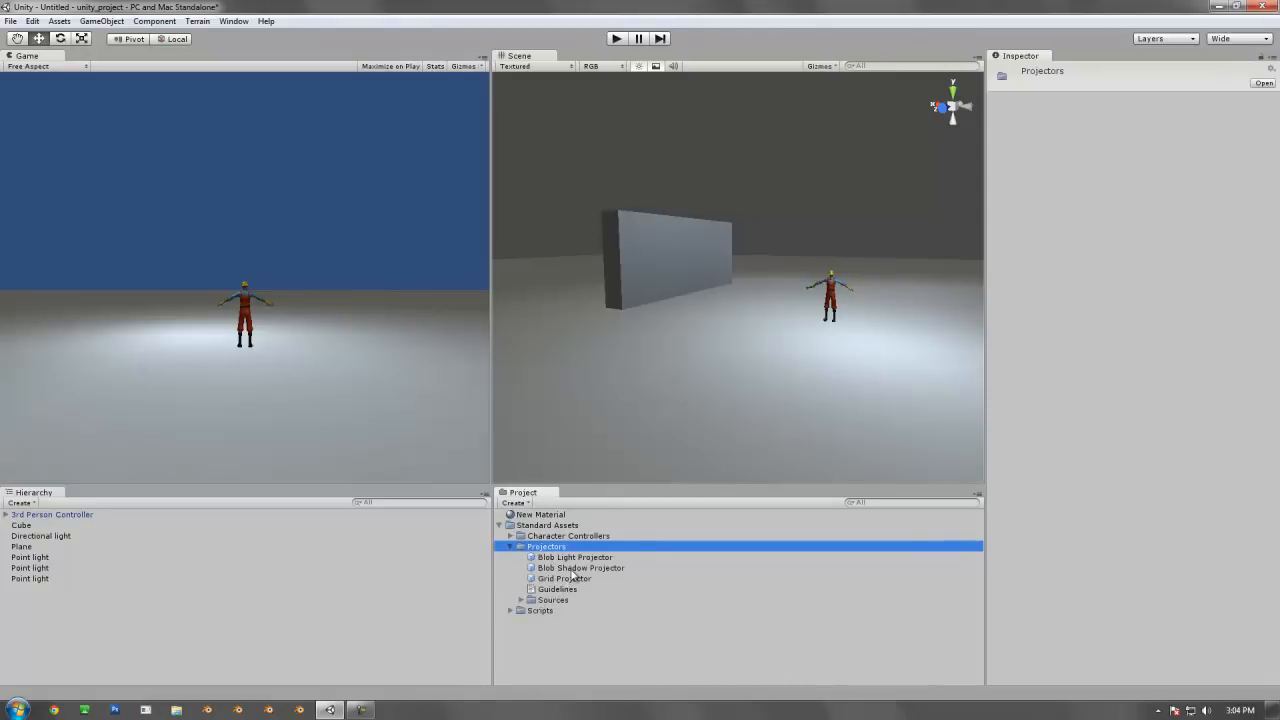
mouse_move(584, 568)
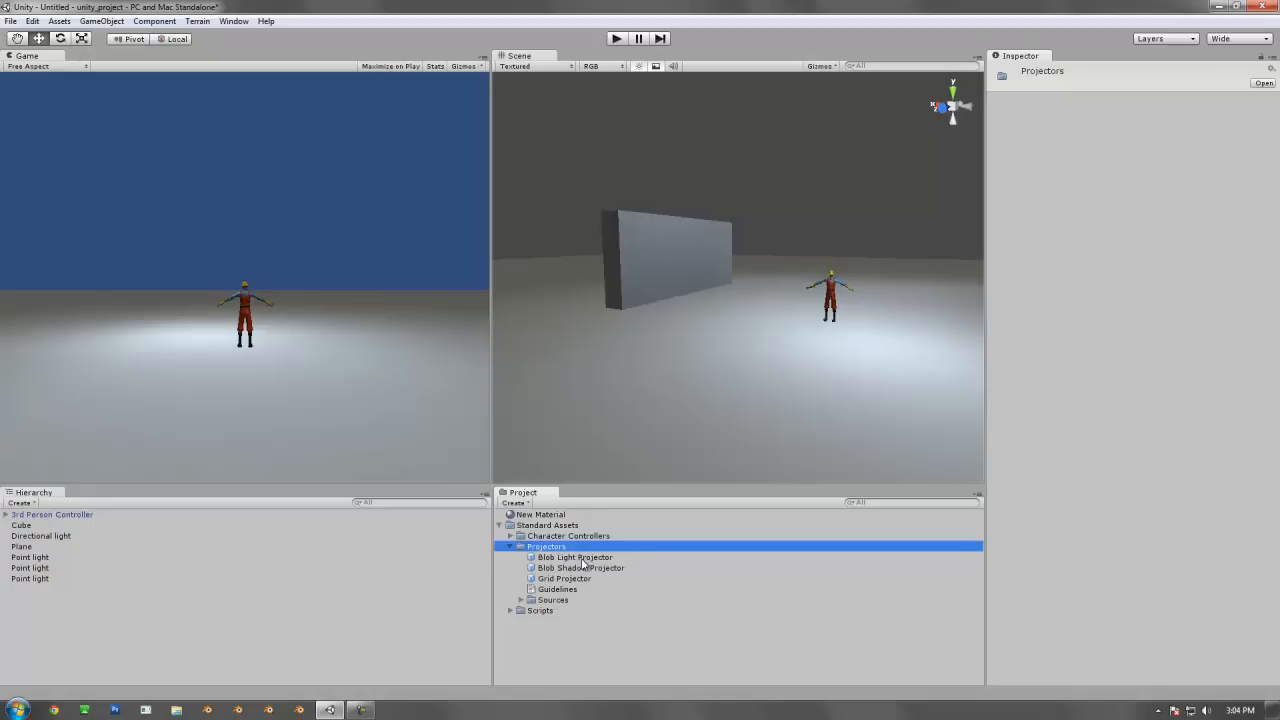
mouse_move(564, 578)
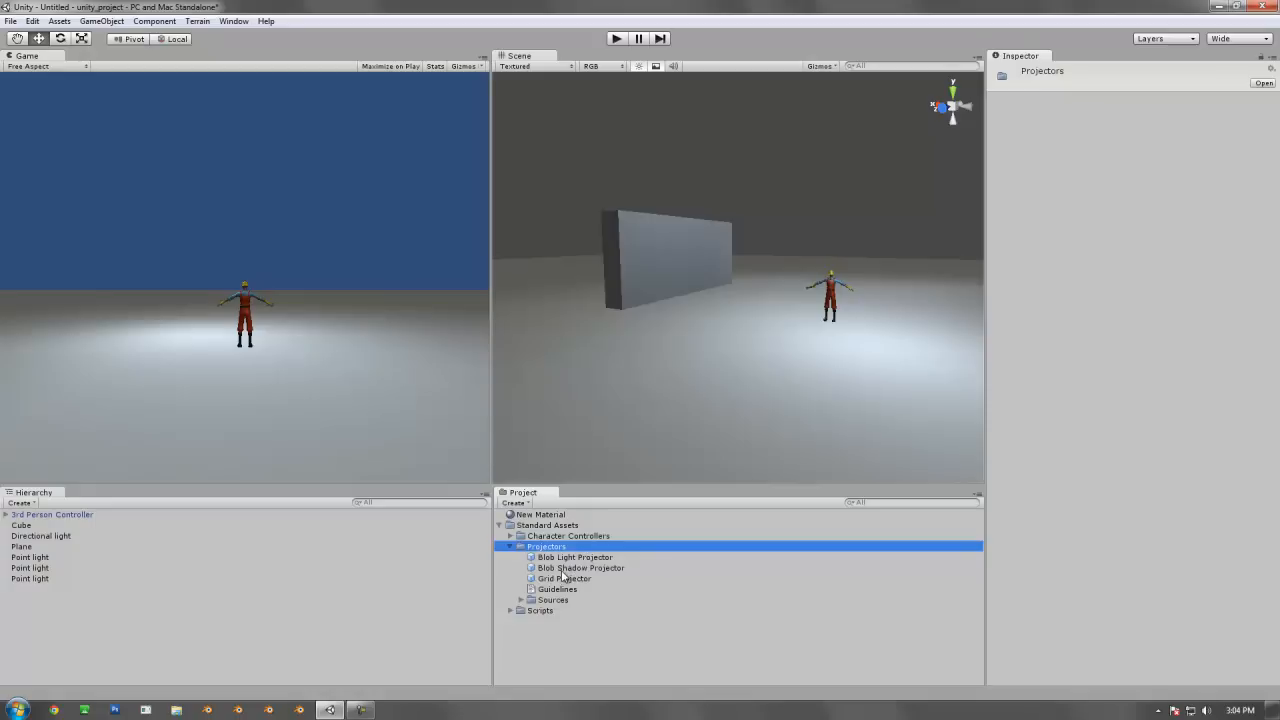
left_click(580, 568)
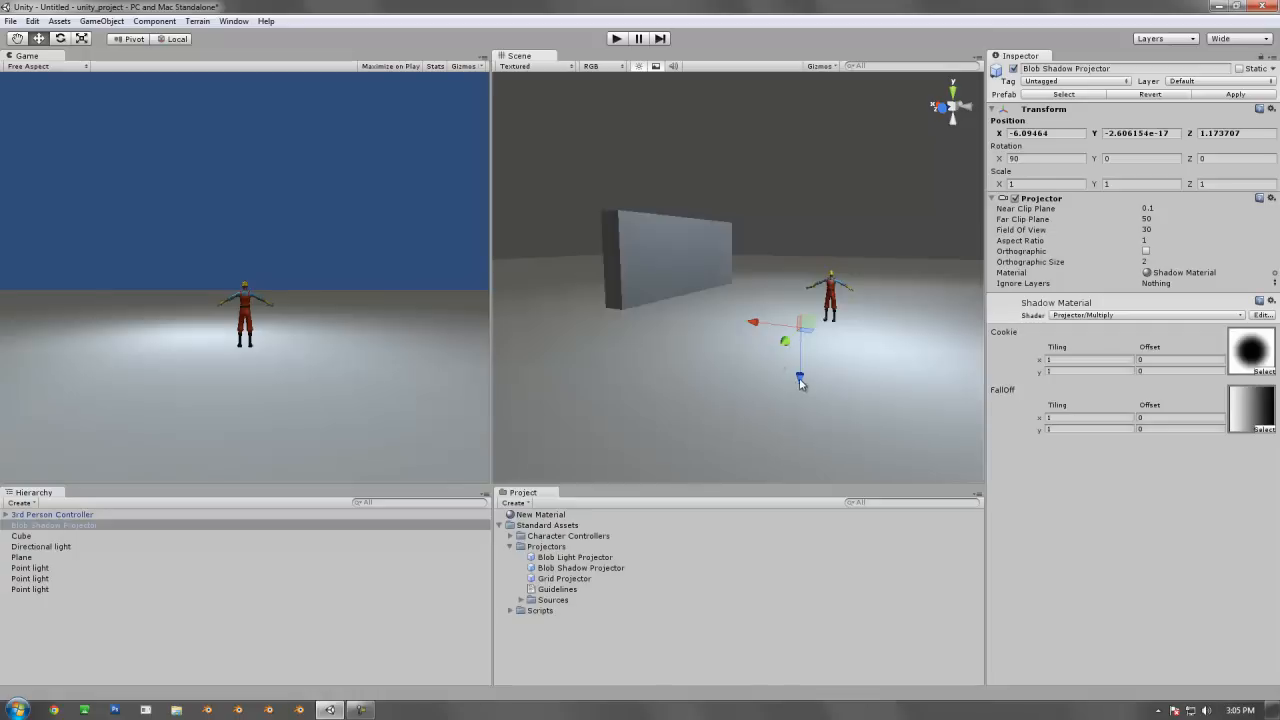
mouse_move(804, 360)
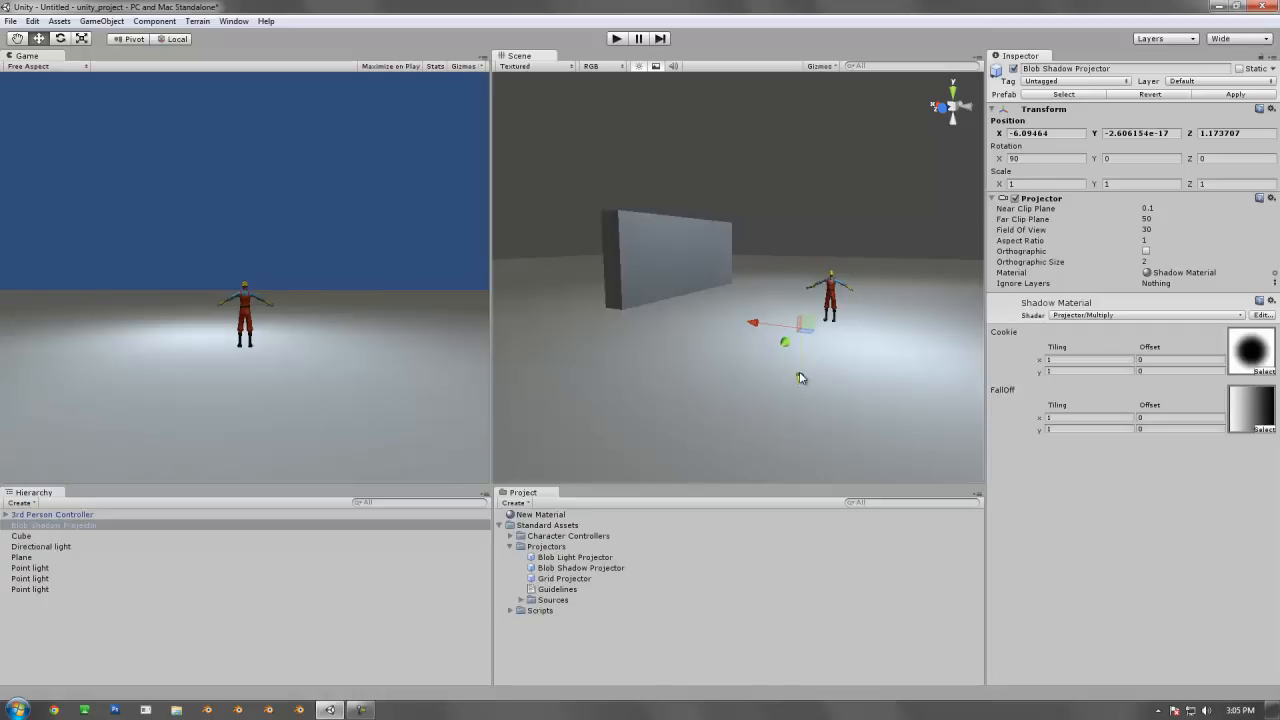
Step: Raise the Blob Shadow Projector and place it directly over the character's head
left_click_drag(784, 322, 796, 200)
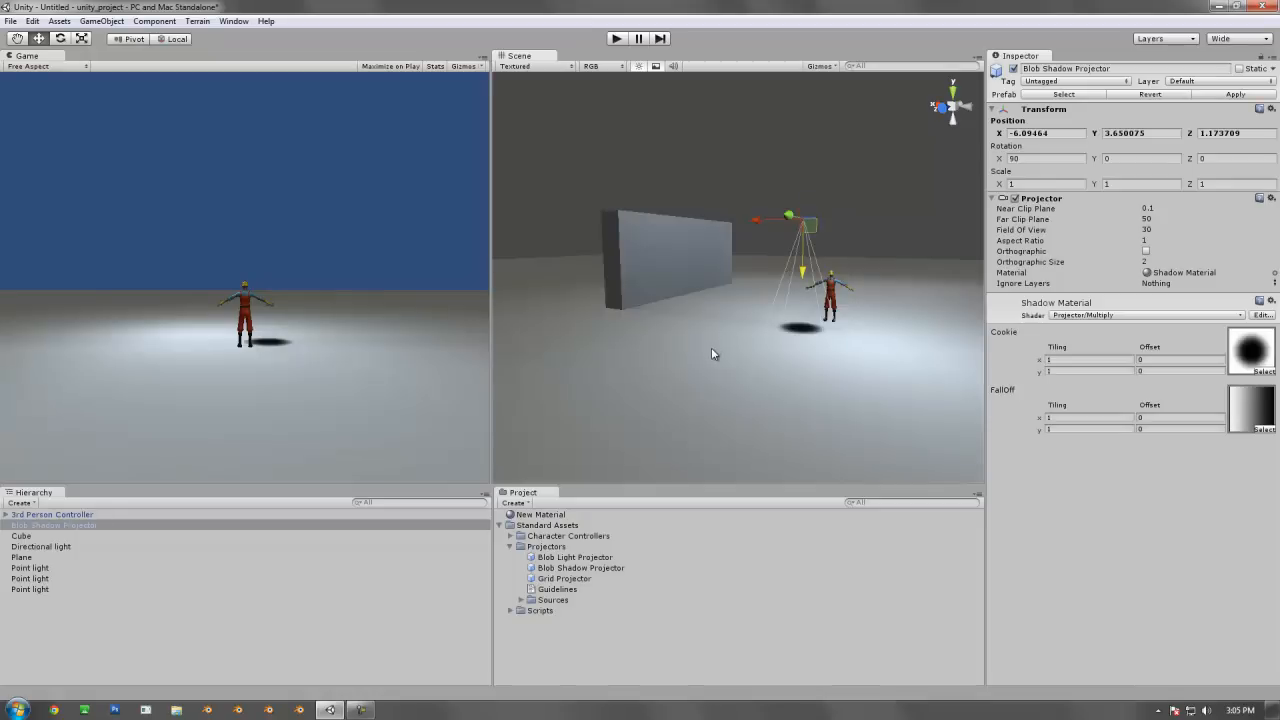
mouse_move(724, 344)
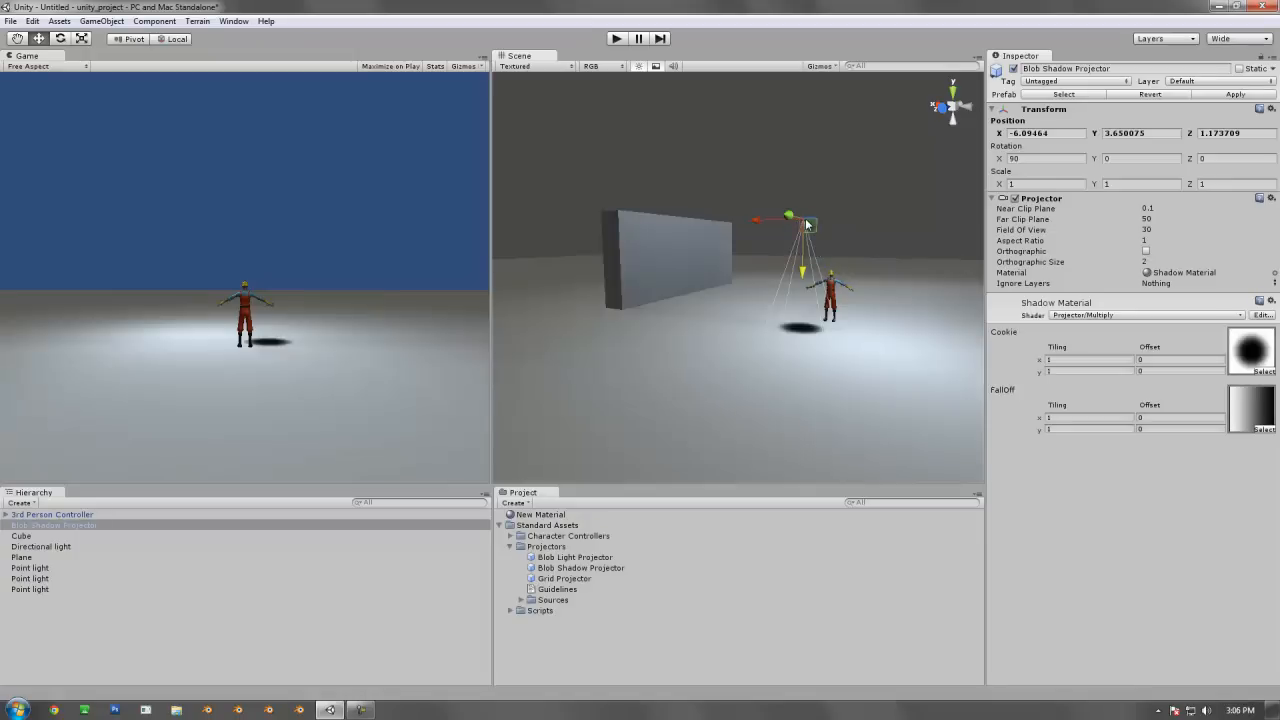
left_click_drag(808, 224, 820, 228)
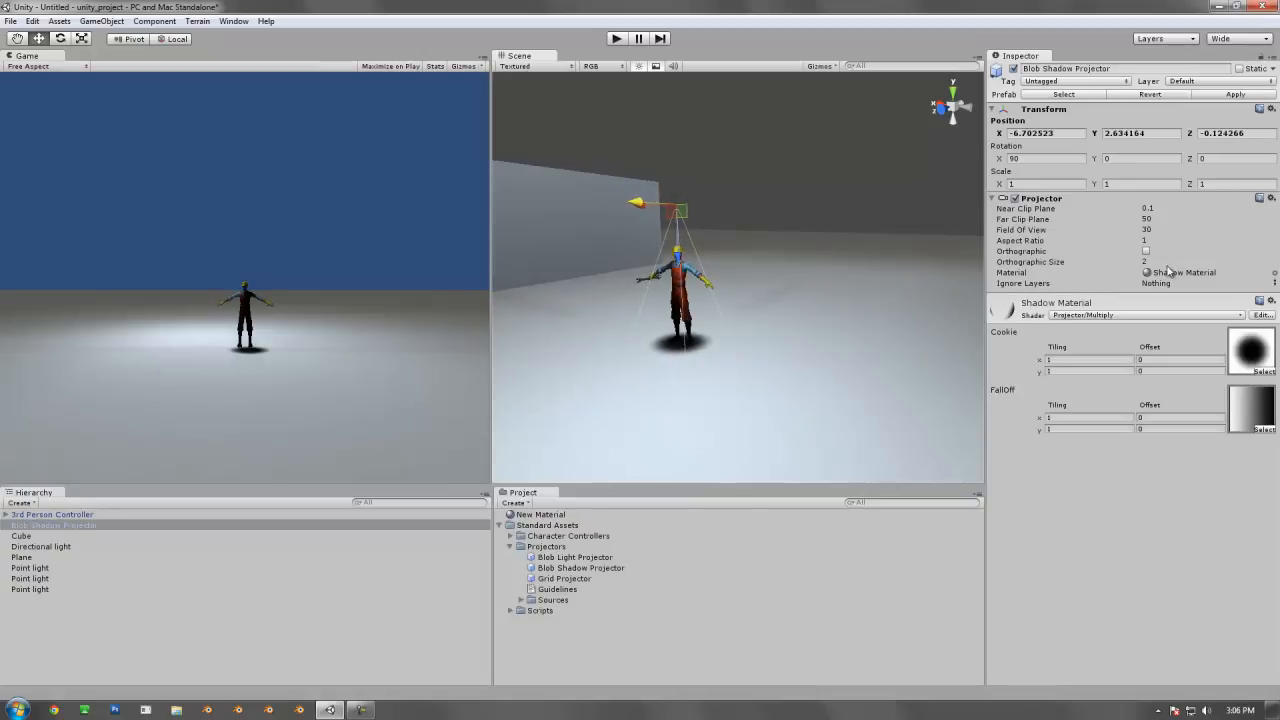
mouse_move(1036, 218)
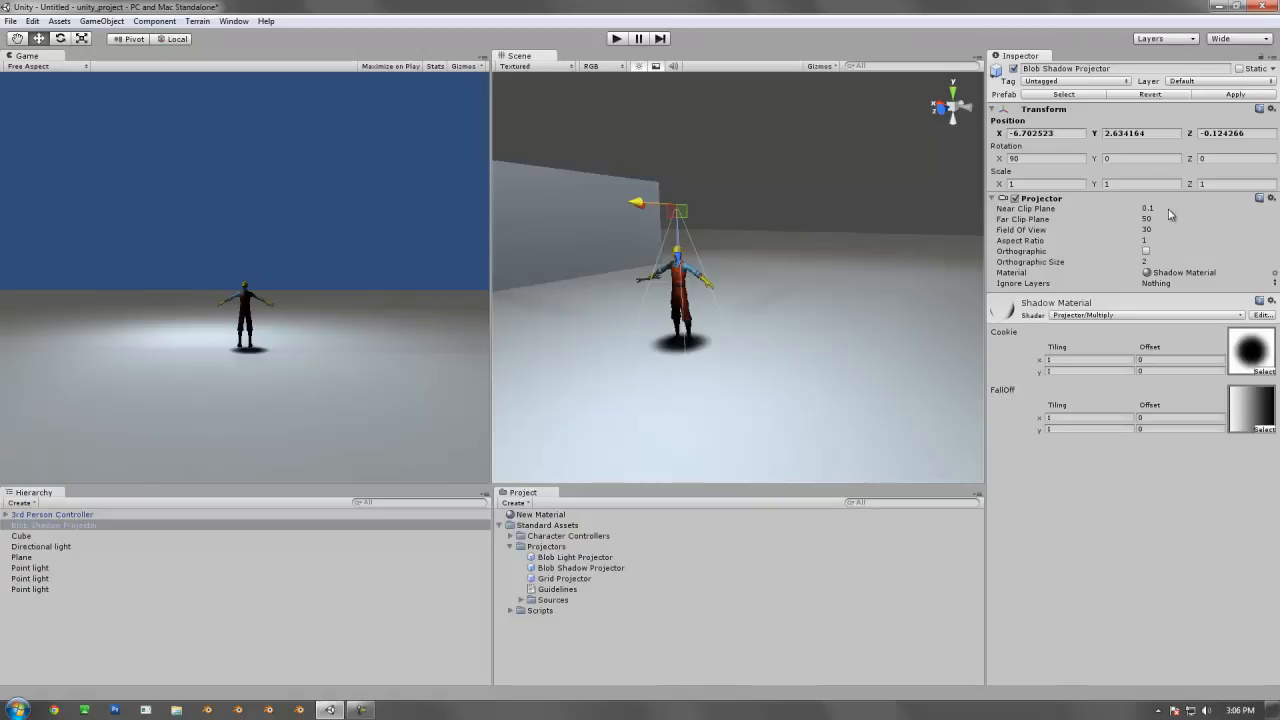
Step: Set the Blob Shadow Projector's Field of View to 20
left_click(1200, 228)
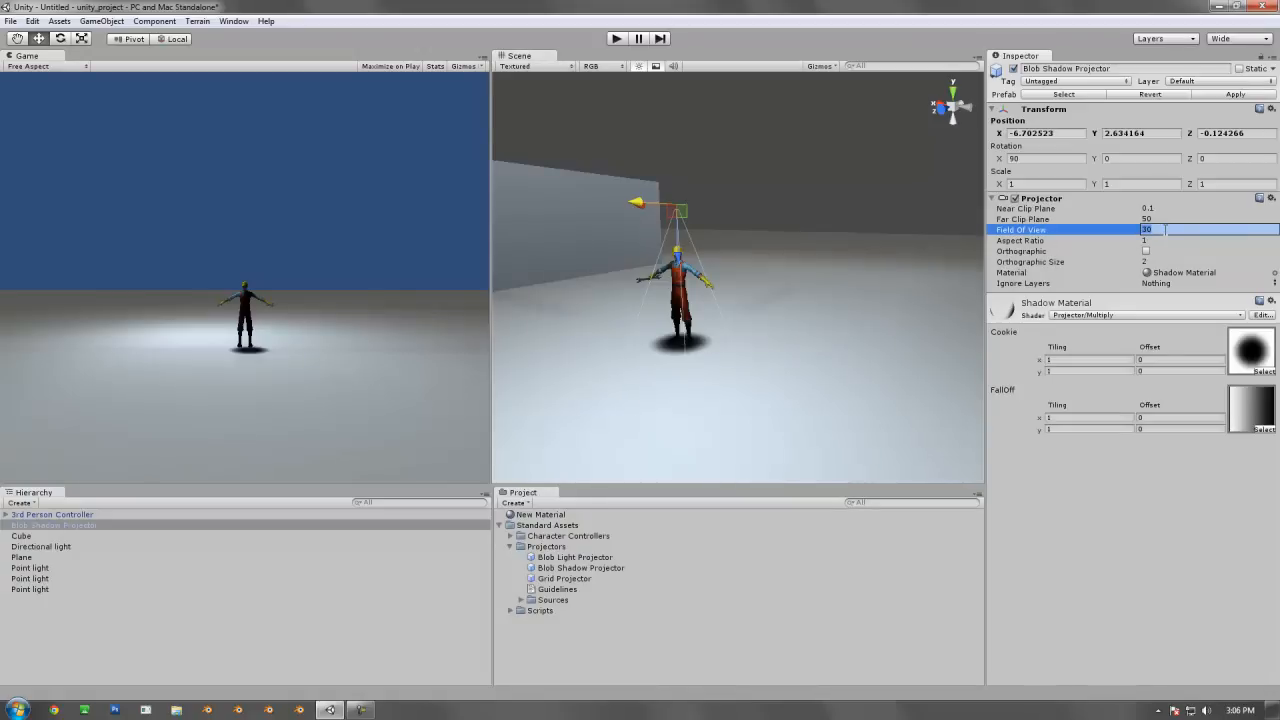
type("2050")
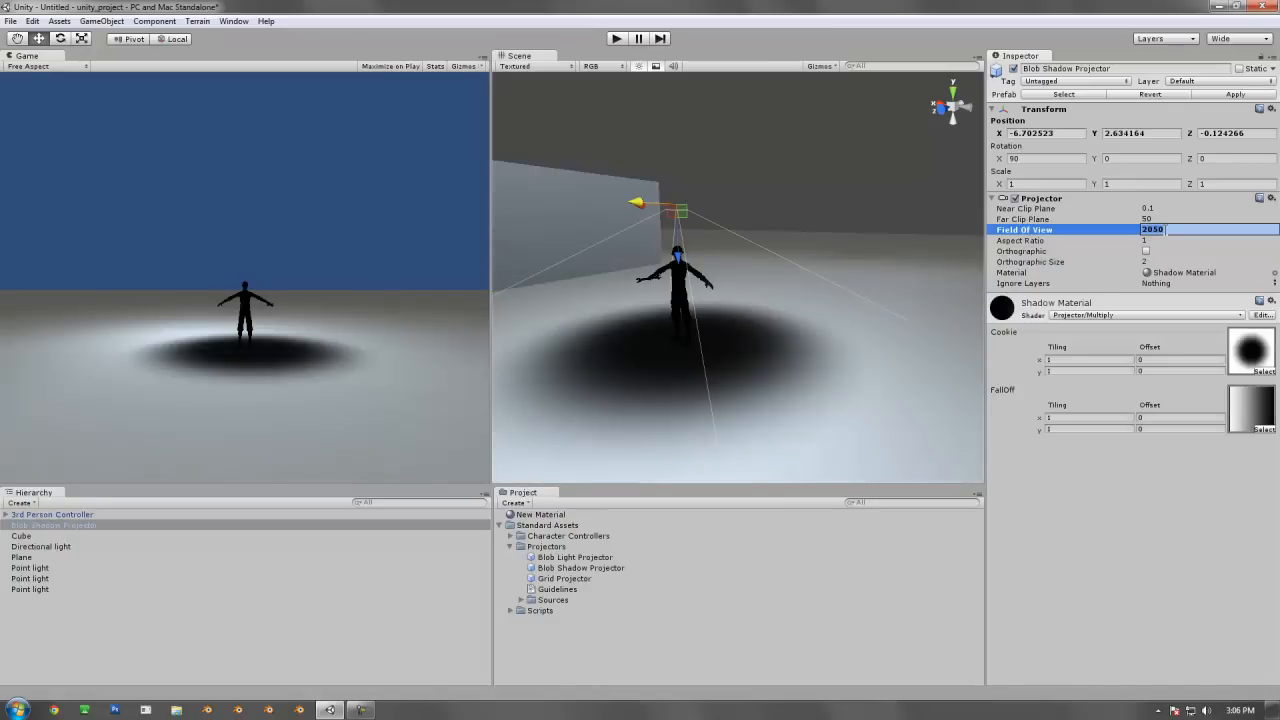
type("20")
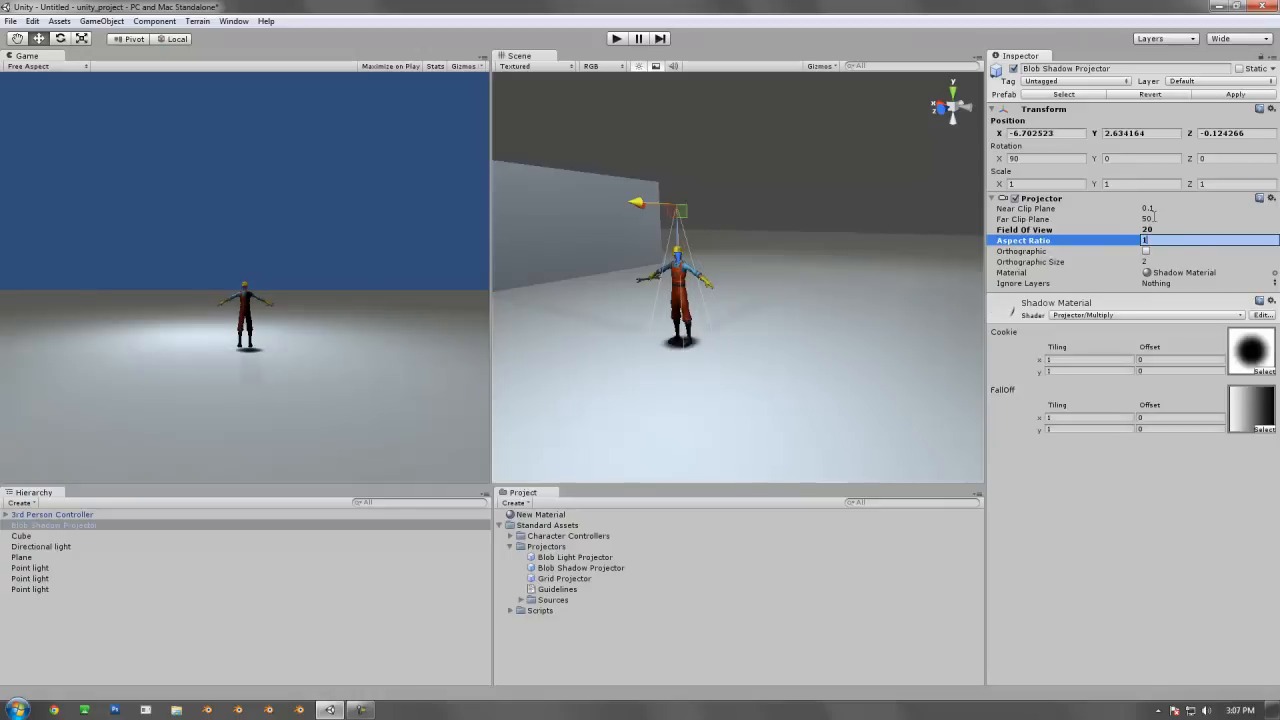
Step: Reduce the projector's Far Clip Plane from 50 to 8
left_click(1200, 218)
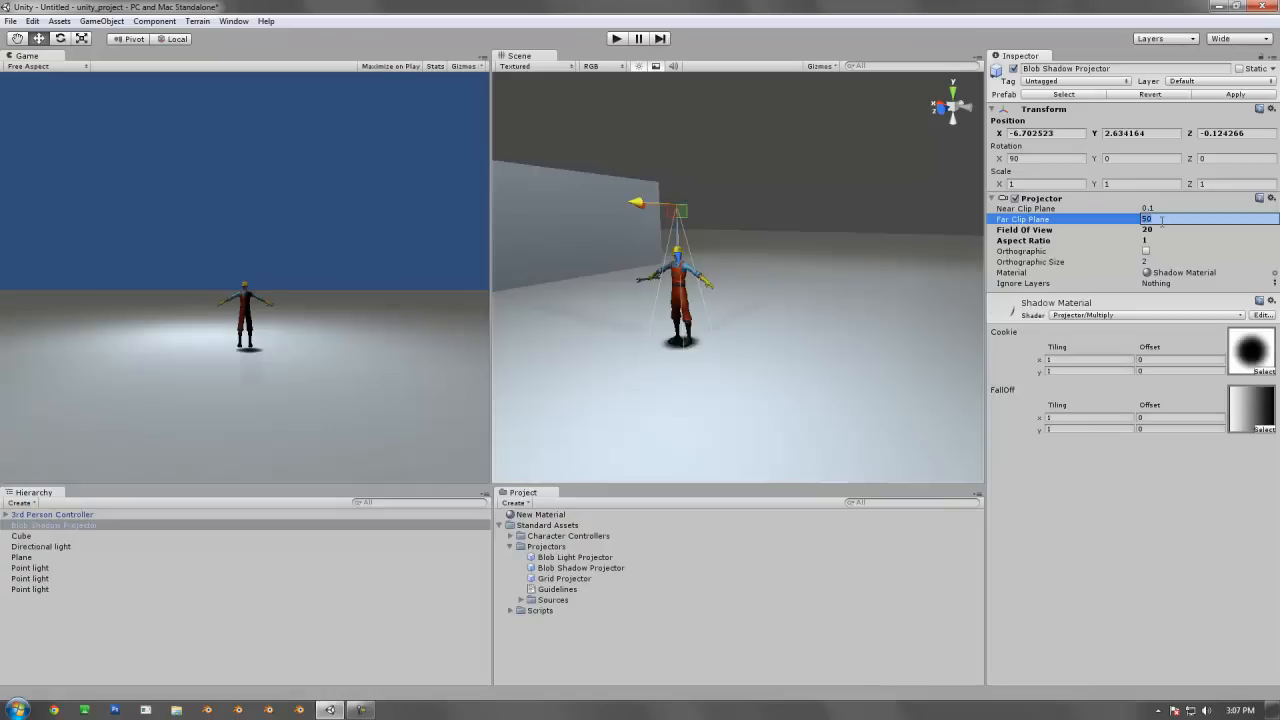
type("20")
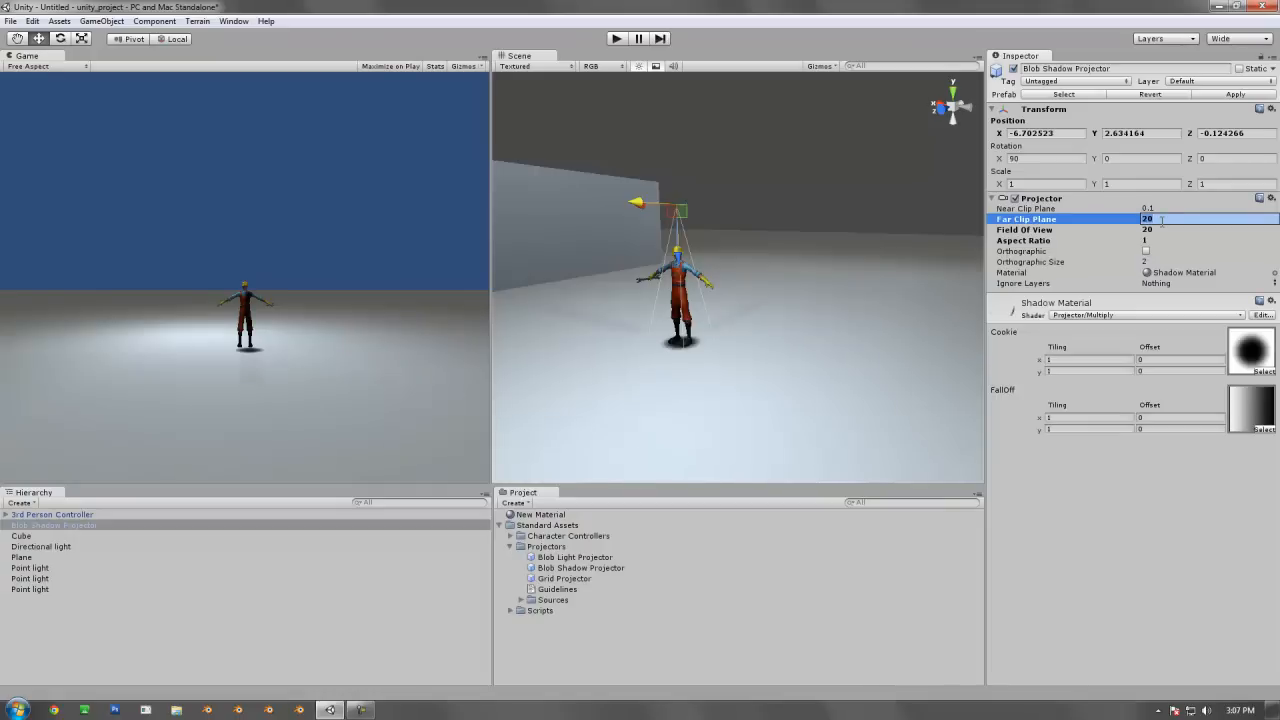
type("2")
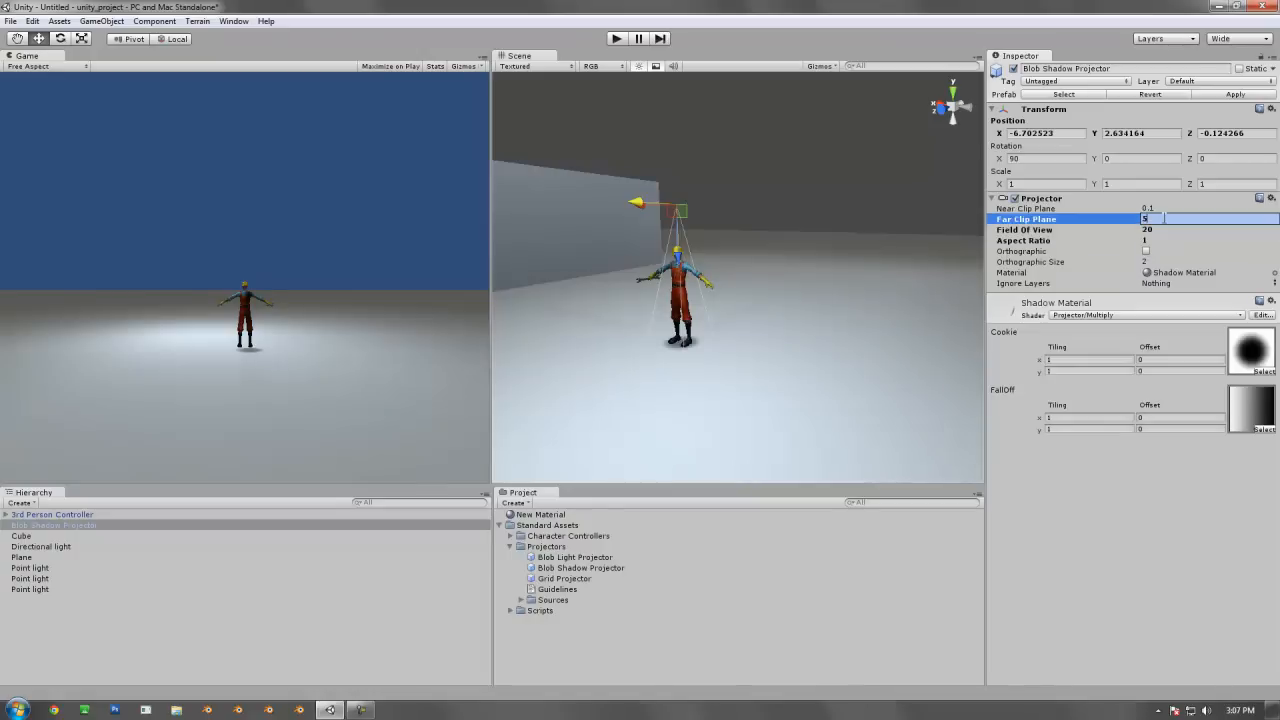
type("8")
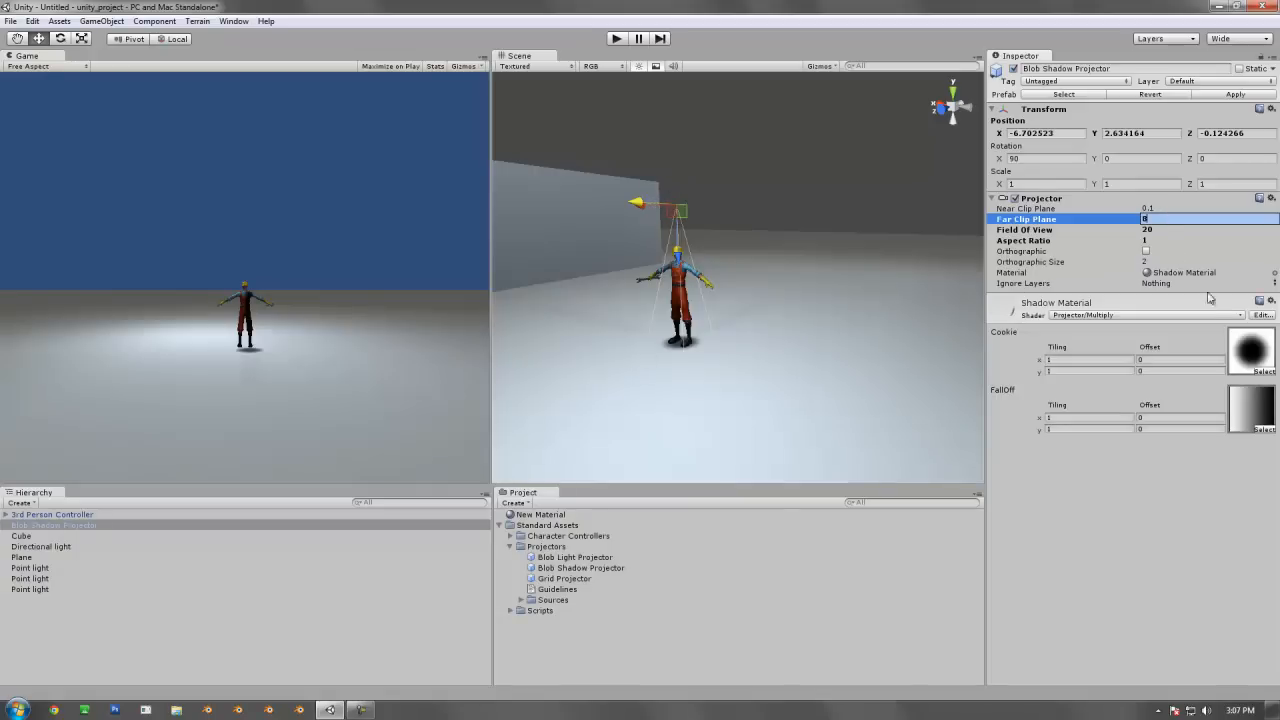
mouse_move(1018, 280)
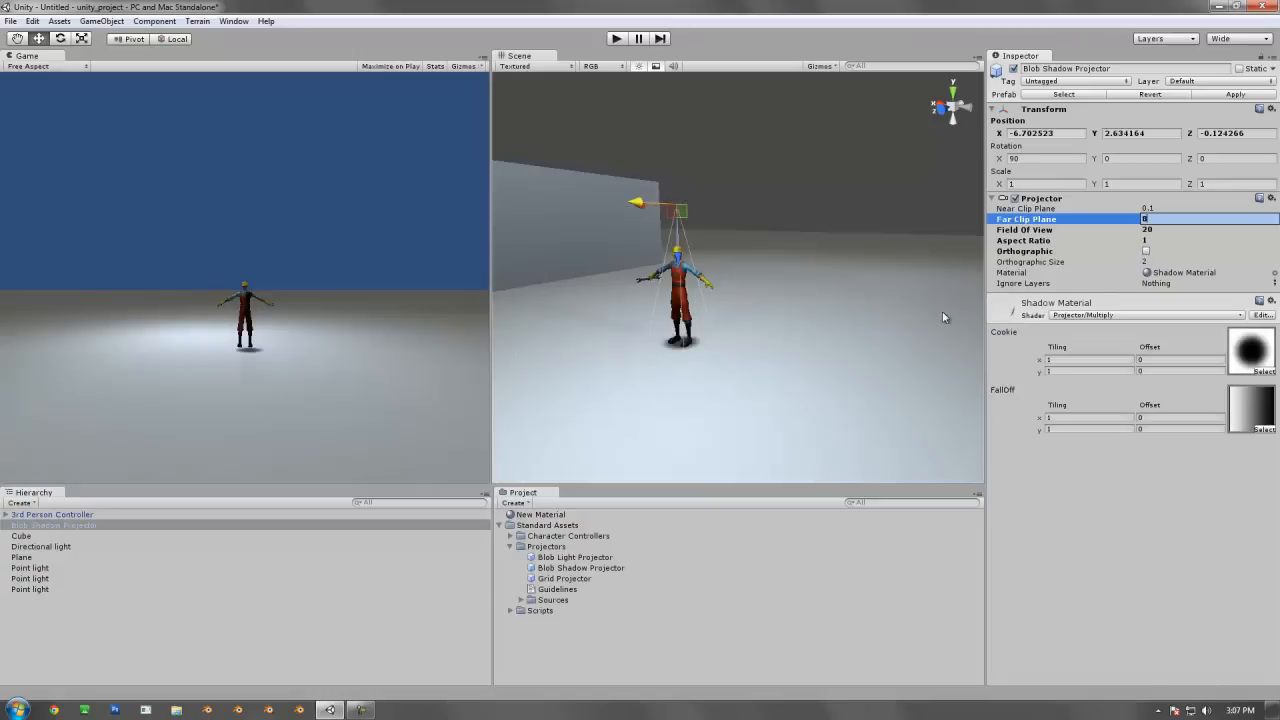
mouse_move(1012, 292)
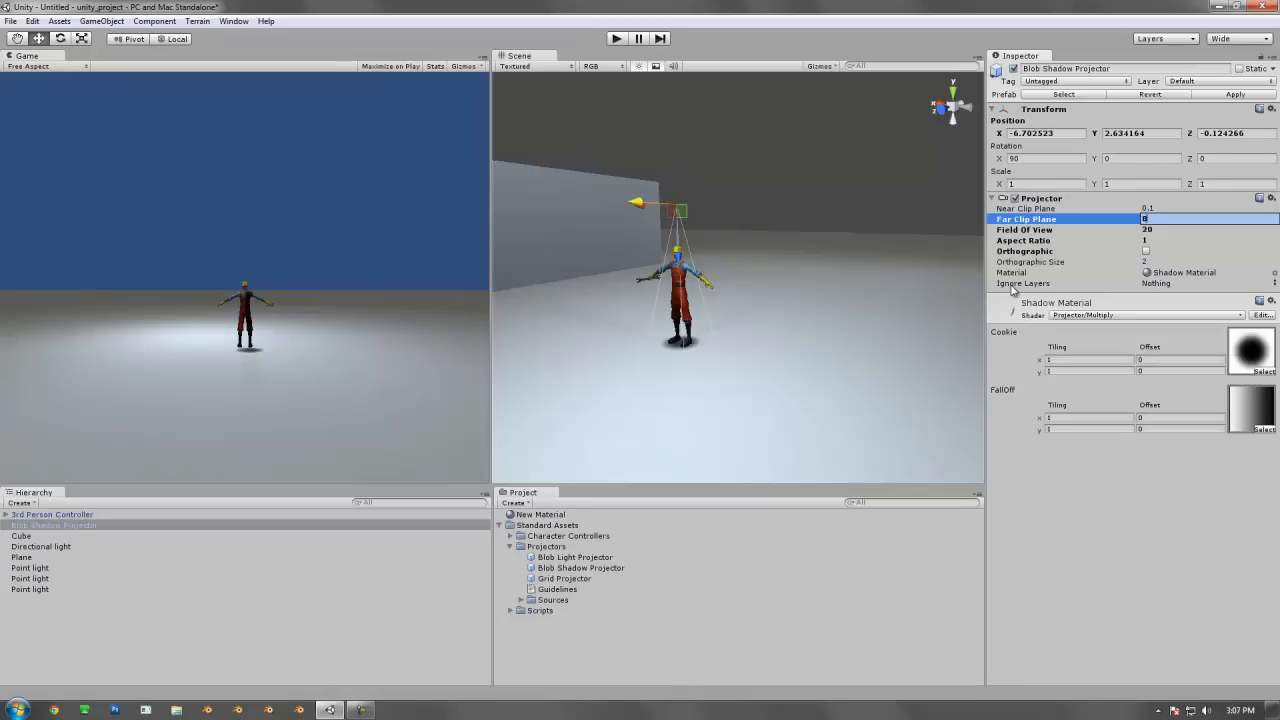
mouse_move(668, 312)
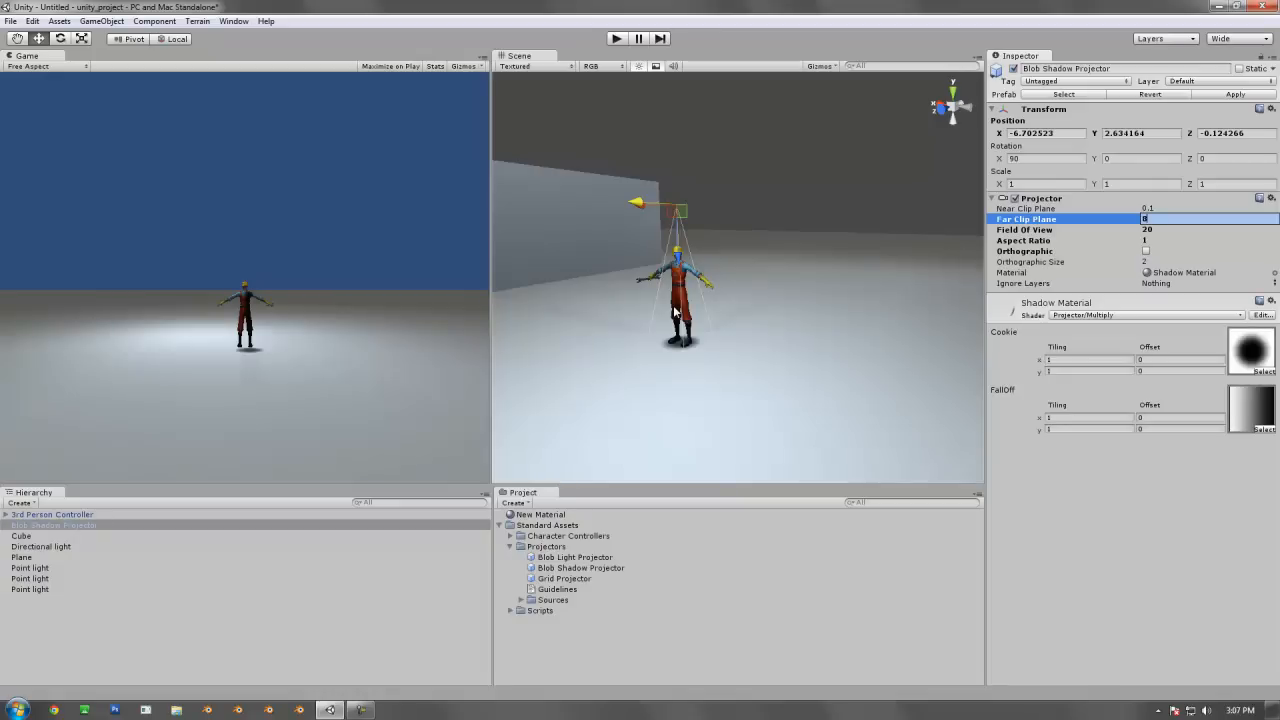
mouse_move(672, 96)
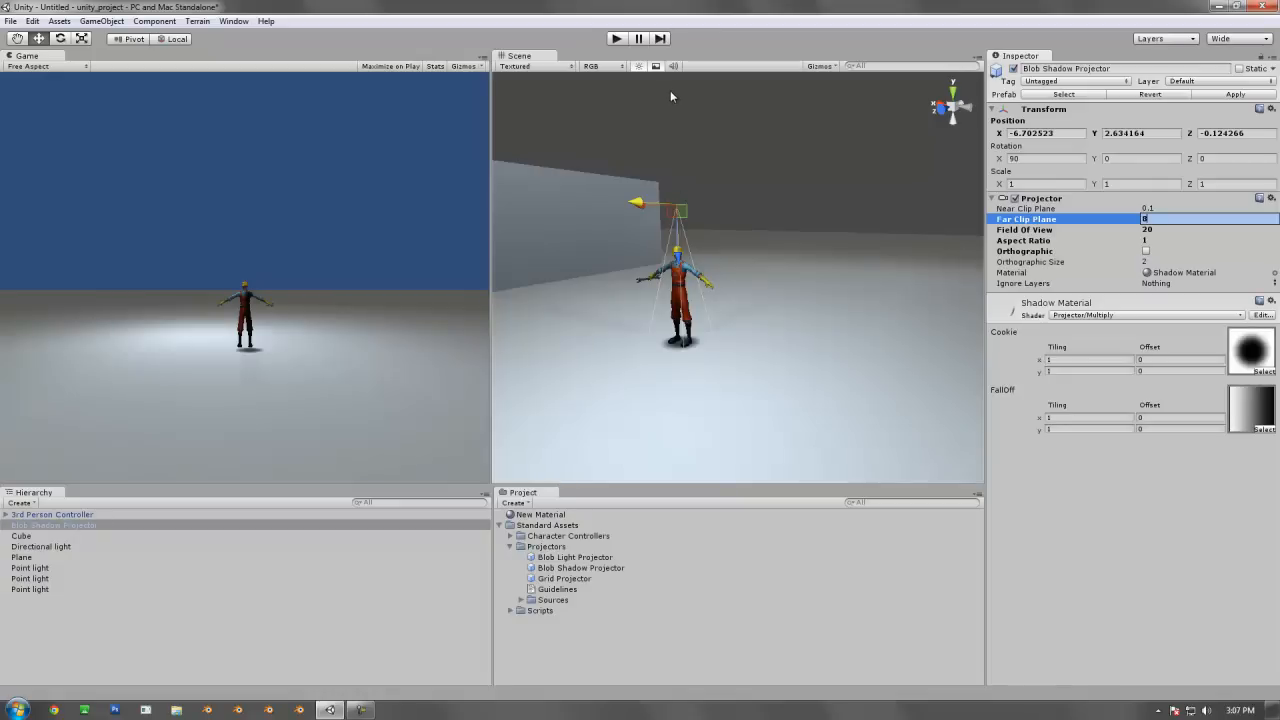
mouse_move(672, 268)
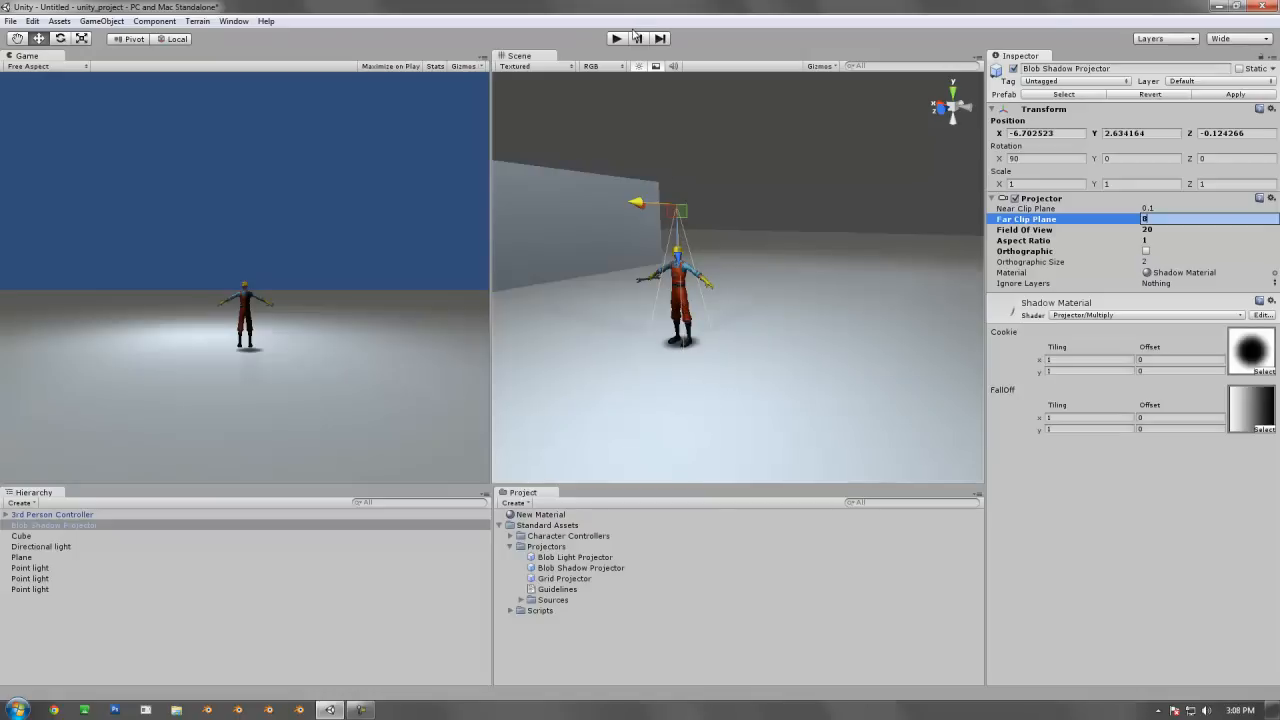
left_click(616, 38)
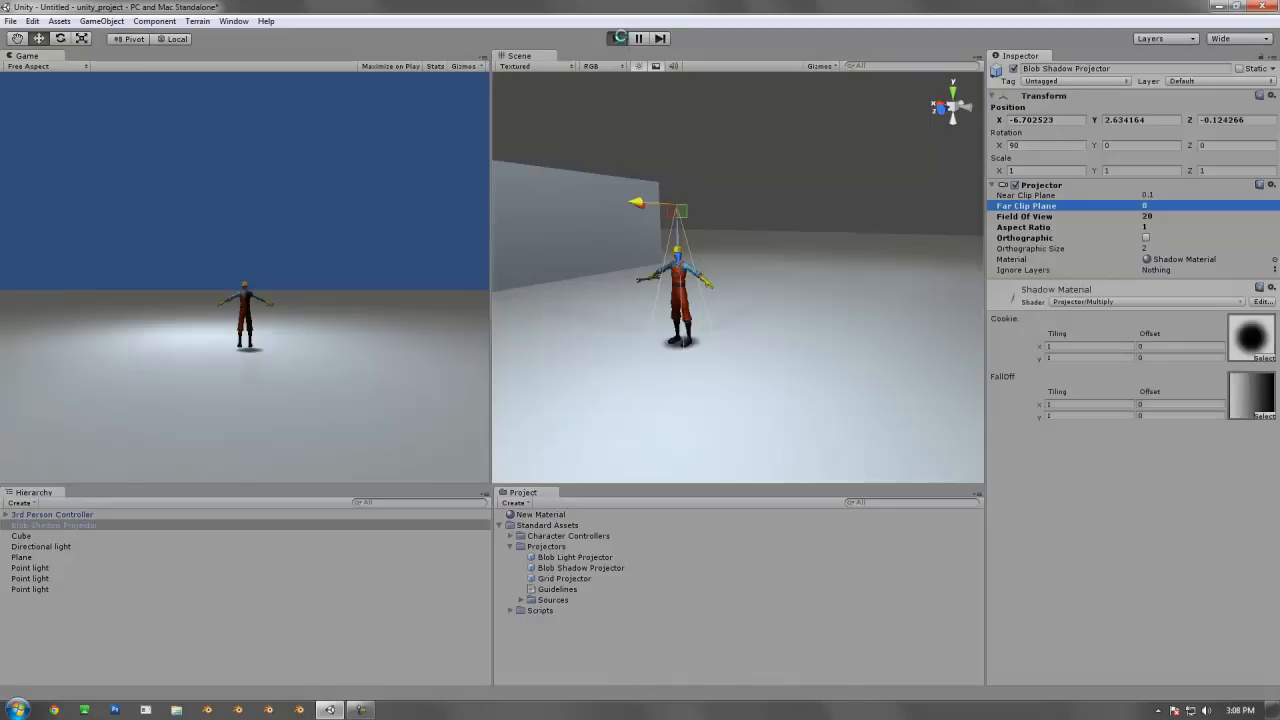
left_click(616, 38)
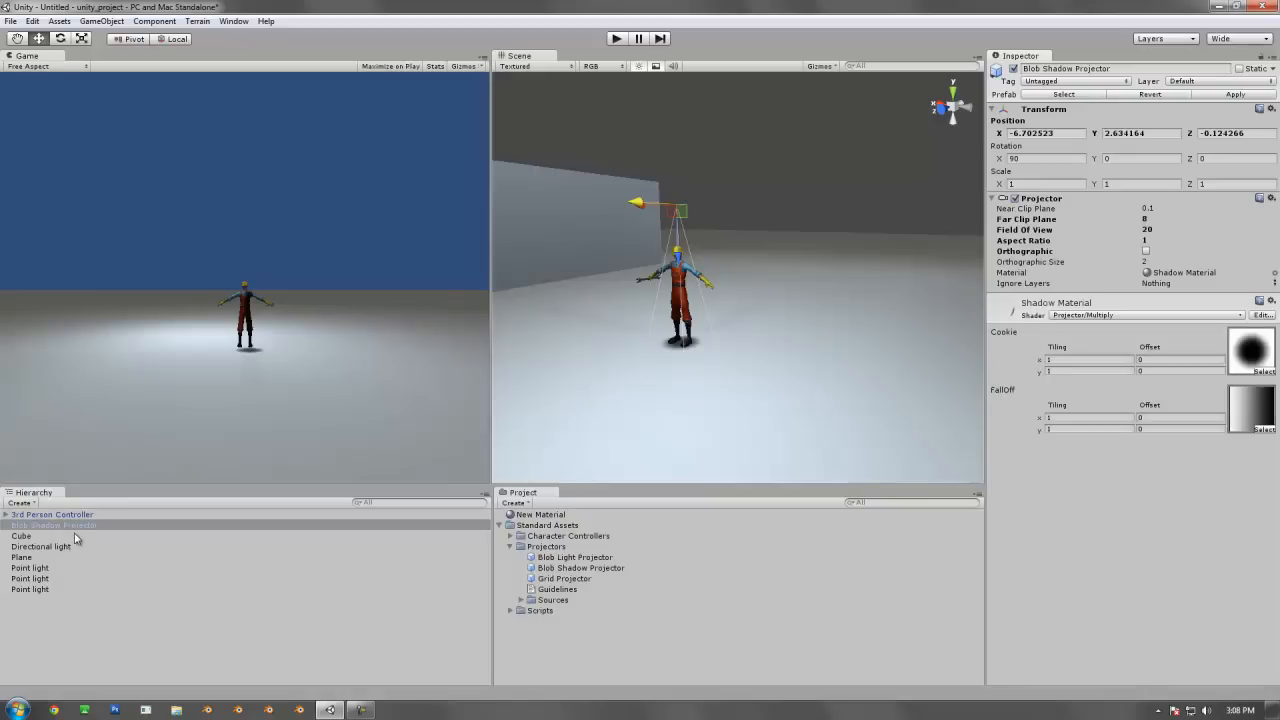
mouse_move(82, 532)
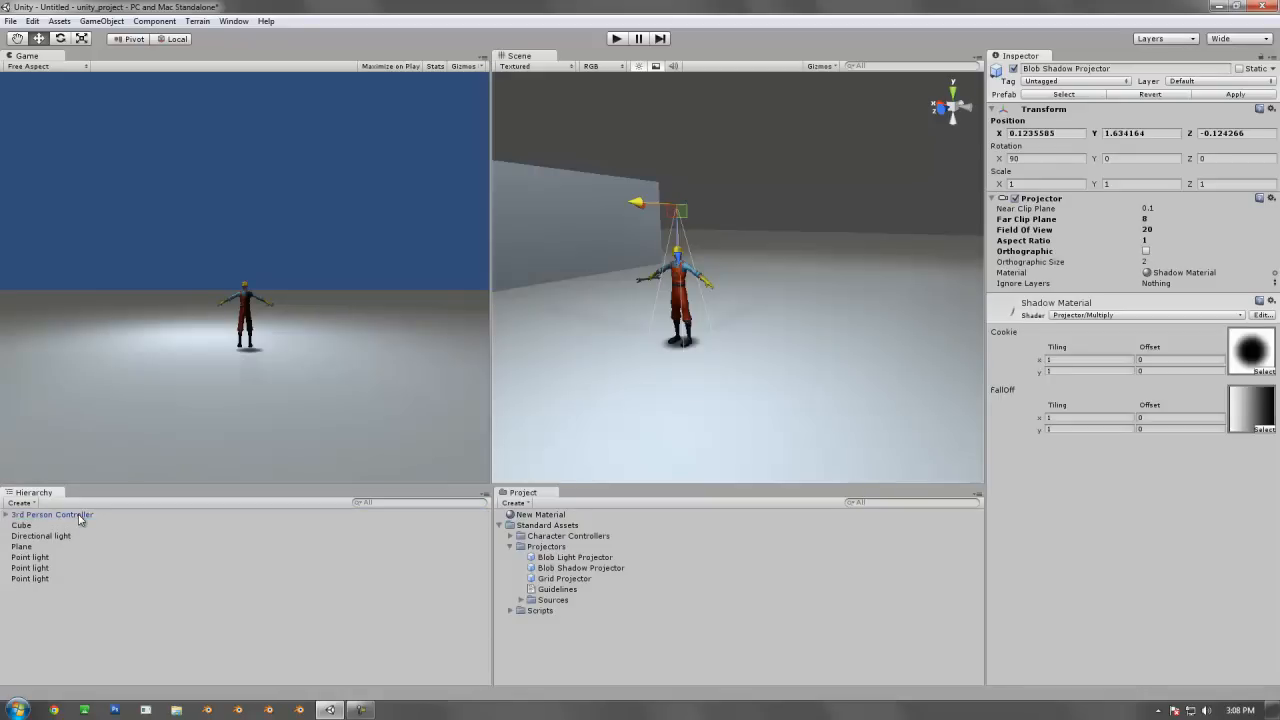
Step: Run the game to test the shadow now parented to the 3rd Person Controller
left_click(616, 38)
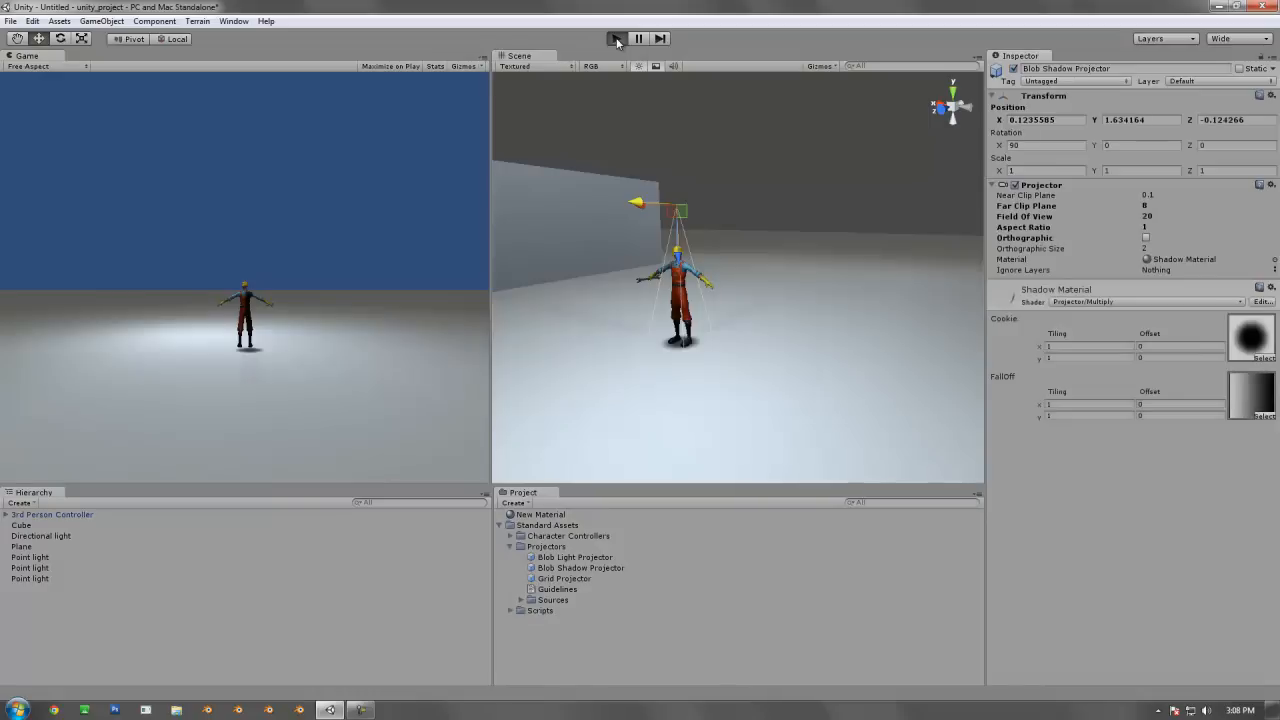
Step: Test-run the scene to watch the blob shadow follow the walking character, then stop
left_click(616, 38)
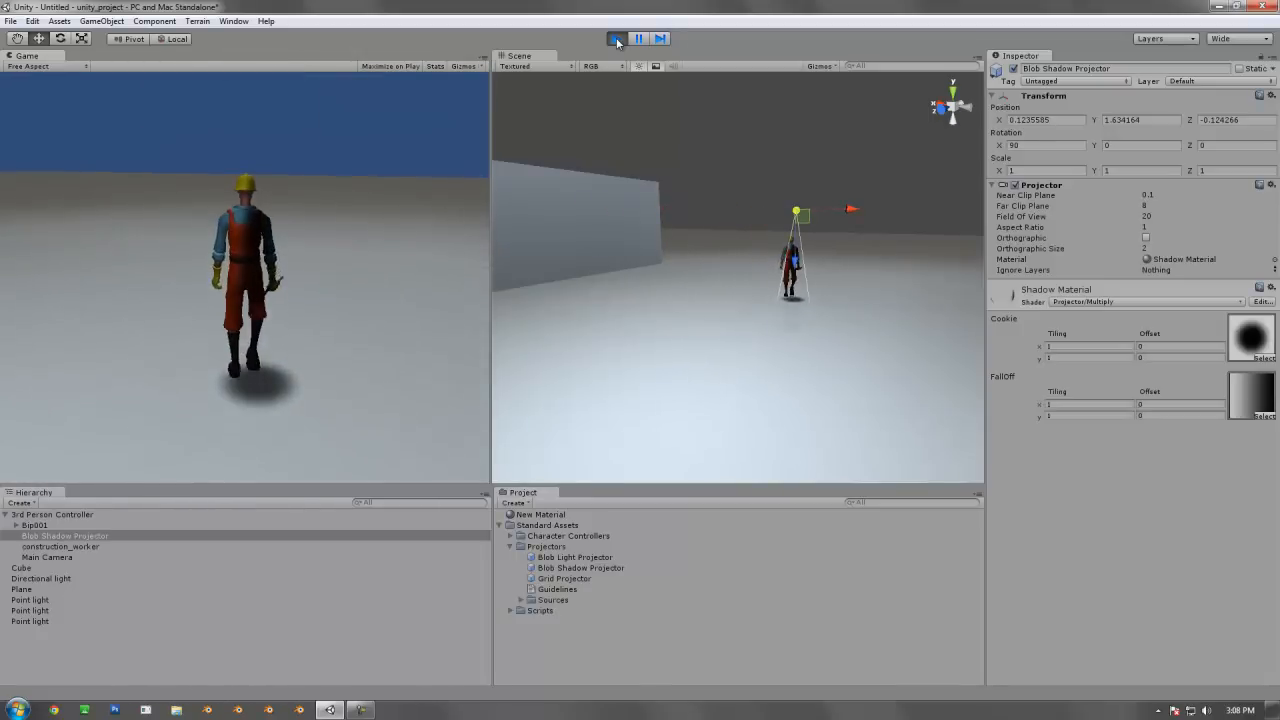
left_click(616, 38)
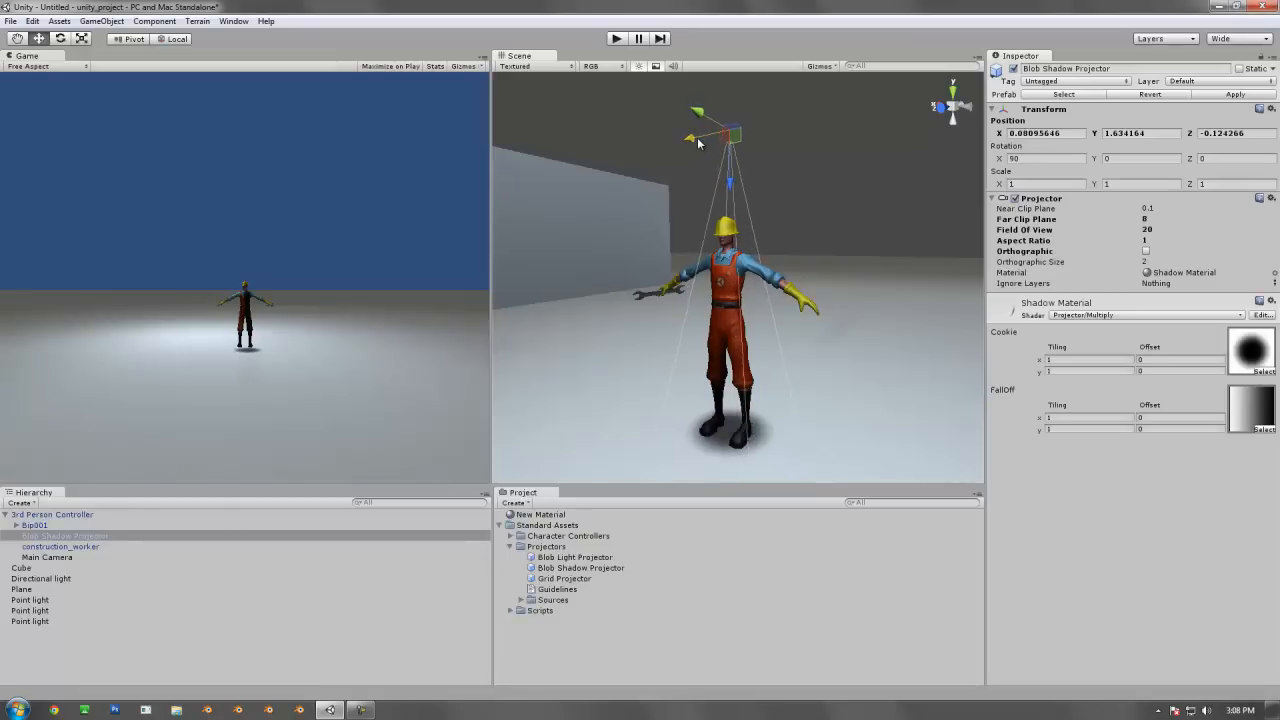
Step: Nudge the projector with the move gizmo so it sits centred above the character's head
left_click_drag(700, 140, 710, 124)
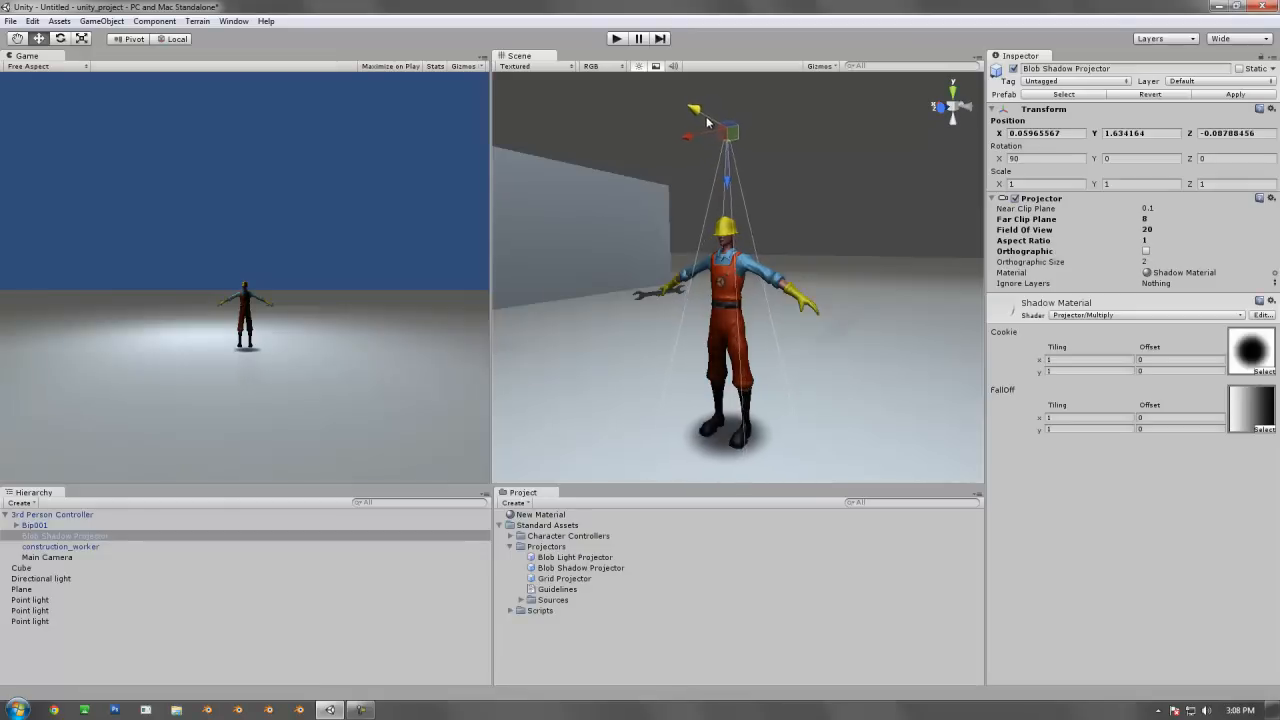
left_click_drag(720, 130, 710, 140)
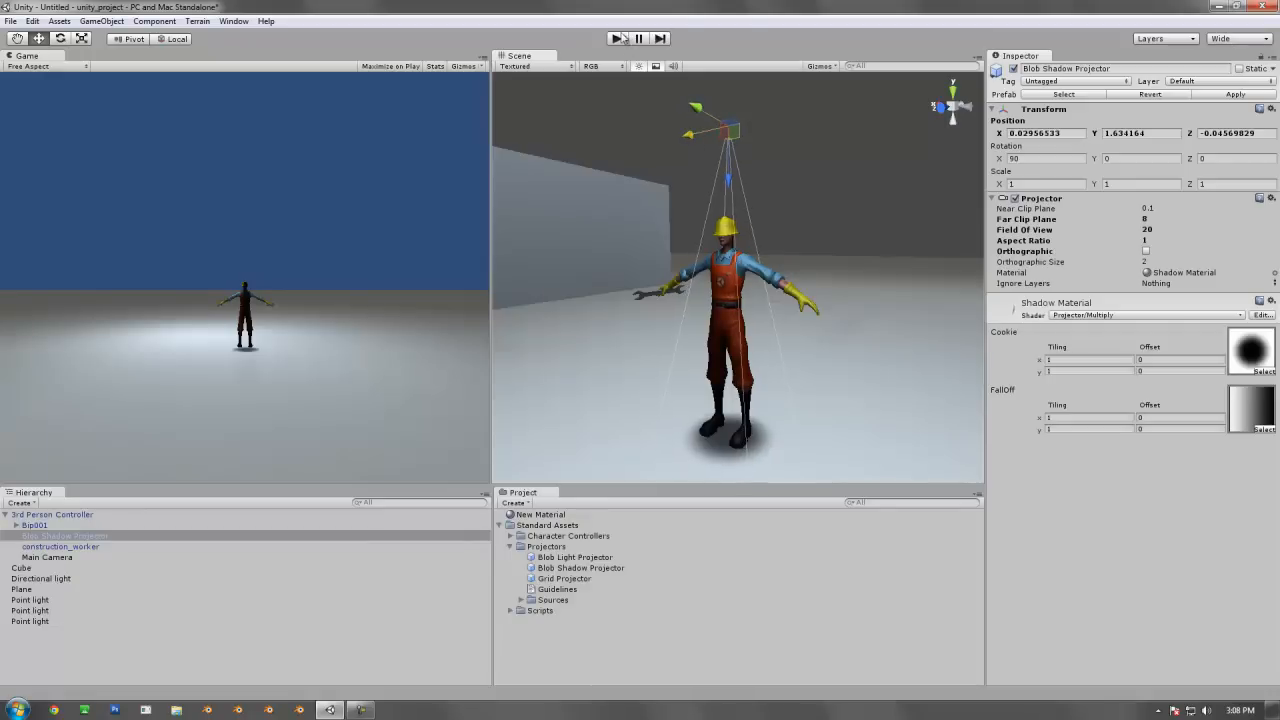
left_click(616, 38)
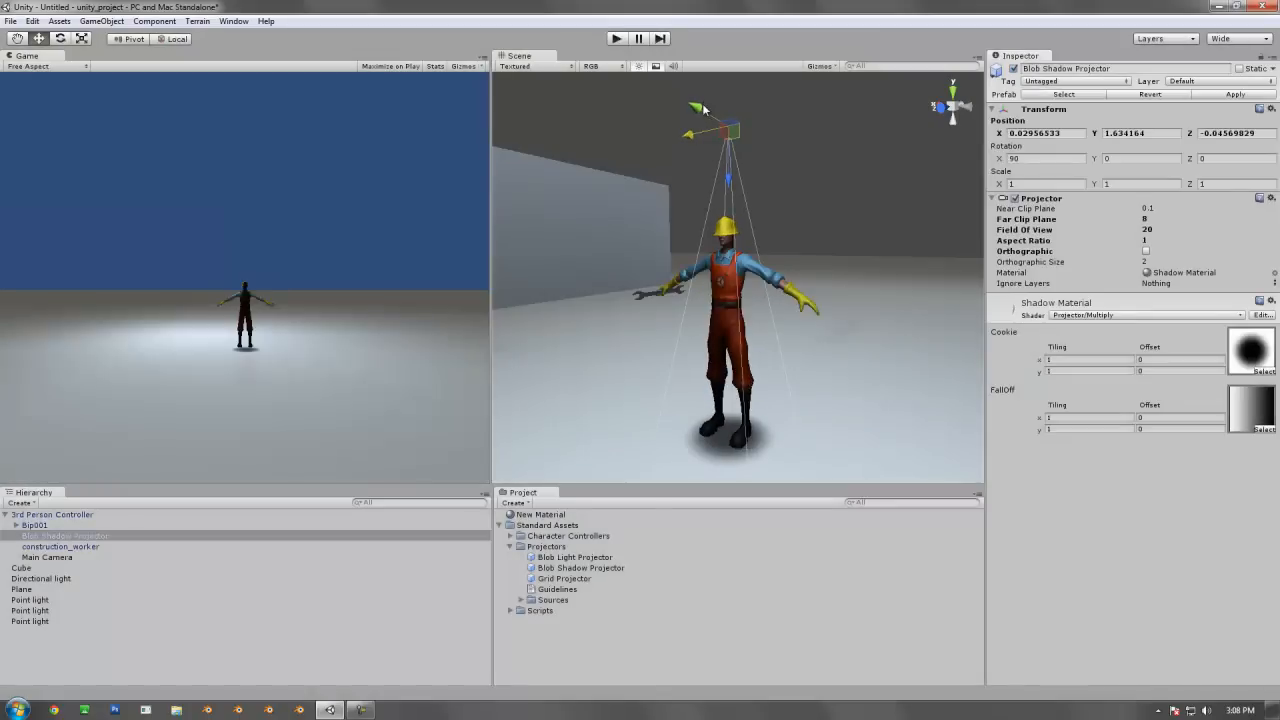
left_click_drag(704, 108, 690, 128)
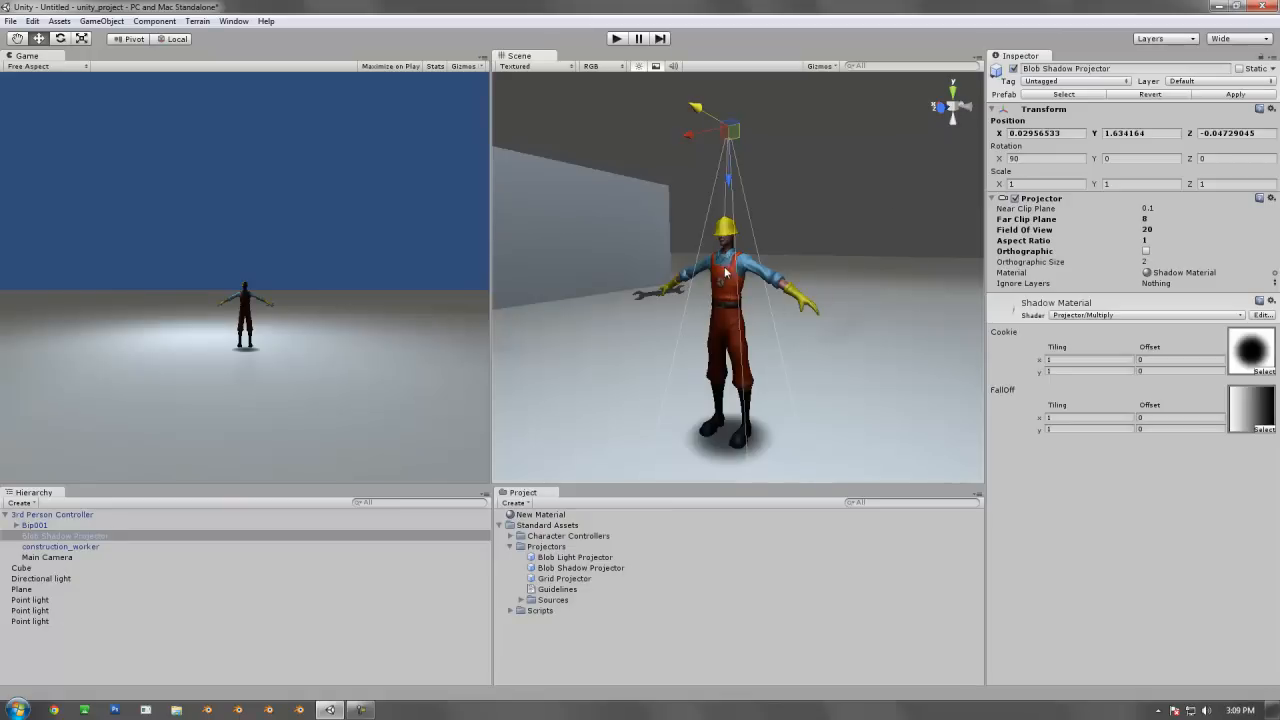
mouse_move(724, 276)
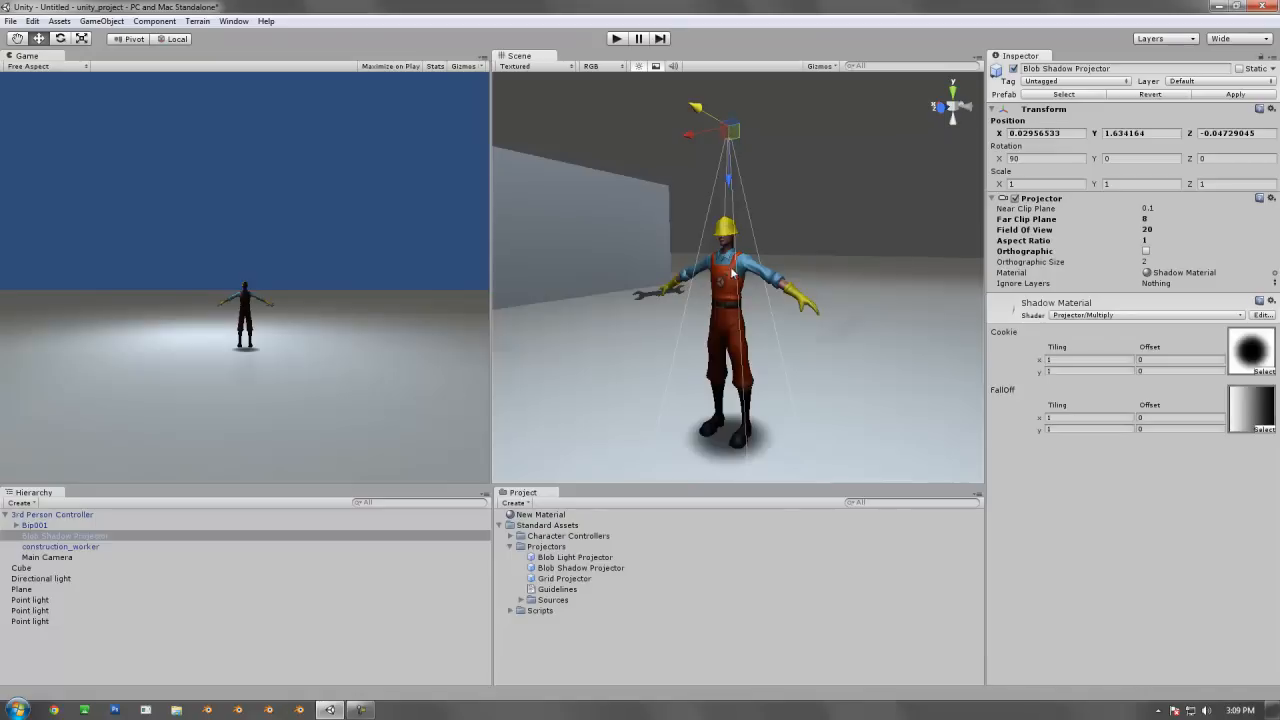
mouse_move(720, 452)
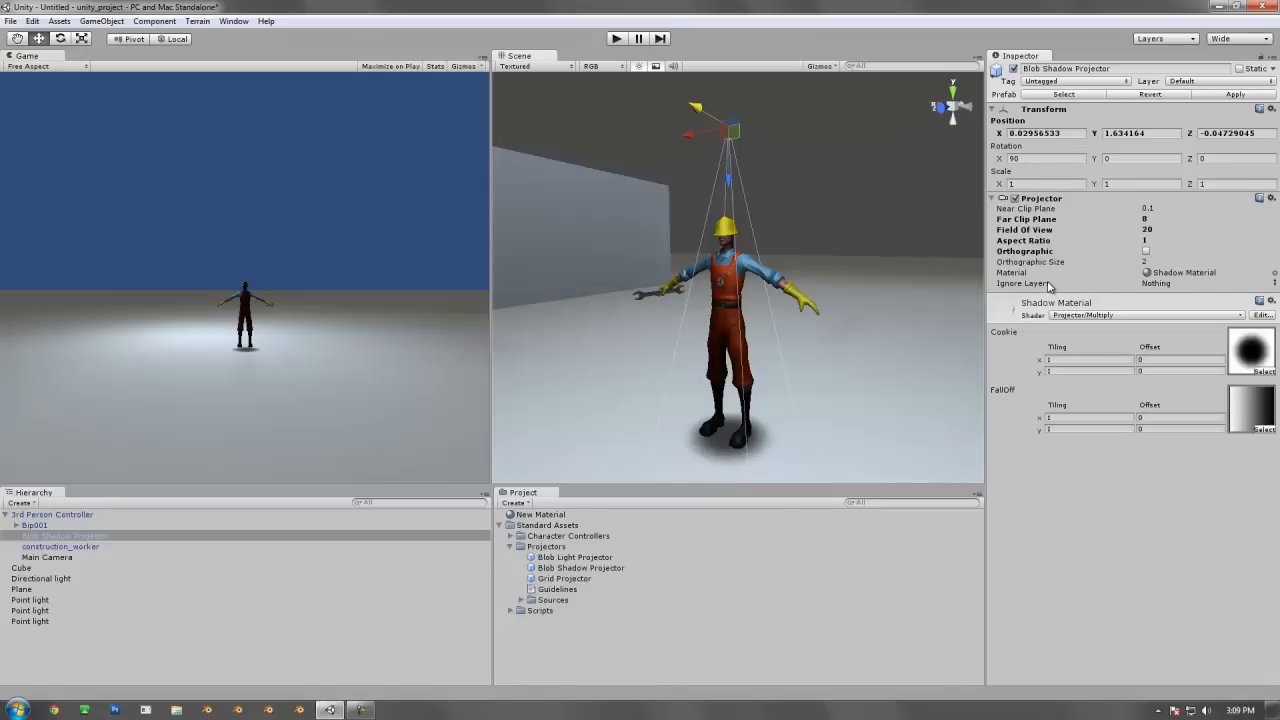
Step: Create a user layer named character_lighting via Edit Layers, then select the 3rd Person Controller
left_click(1050, 284)
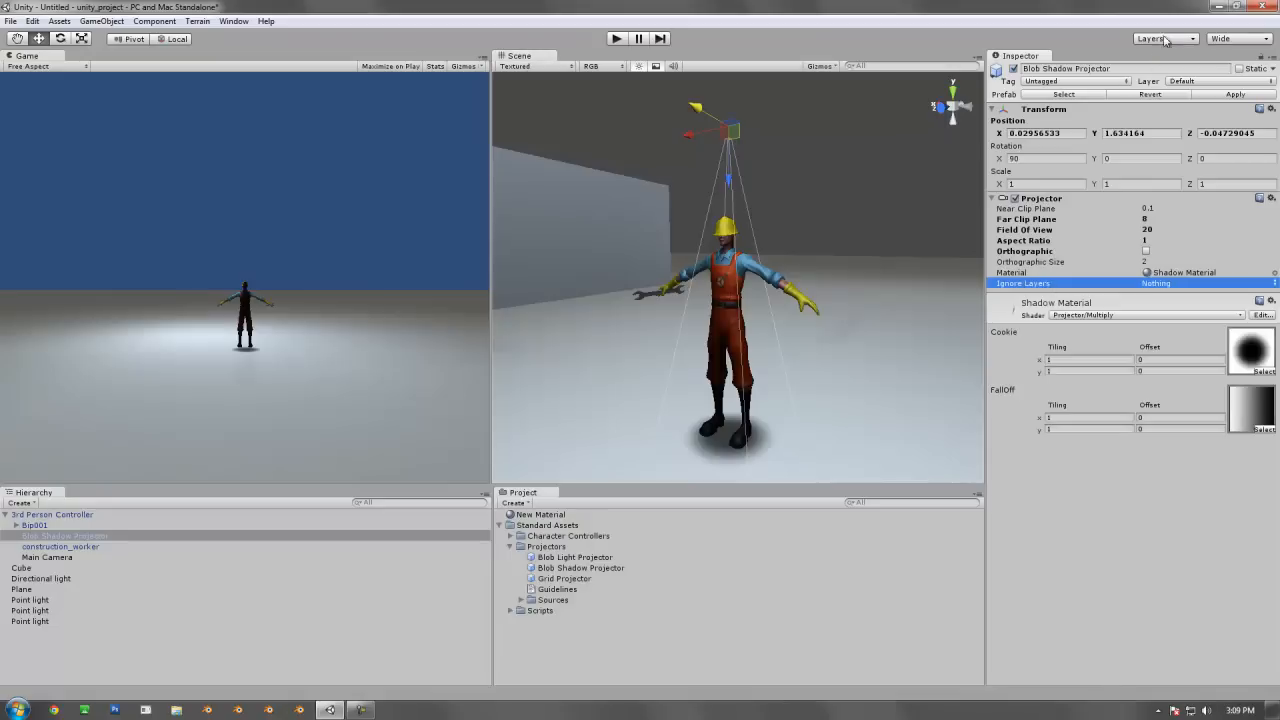
left_click(1164, 38)
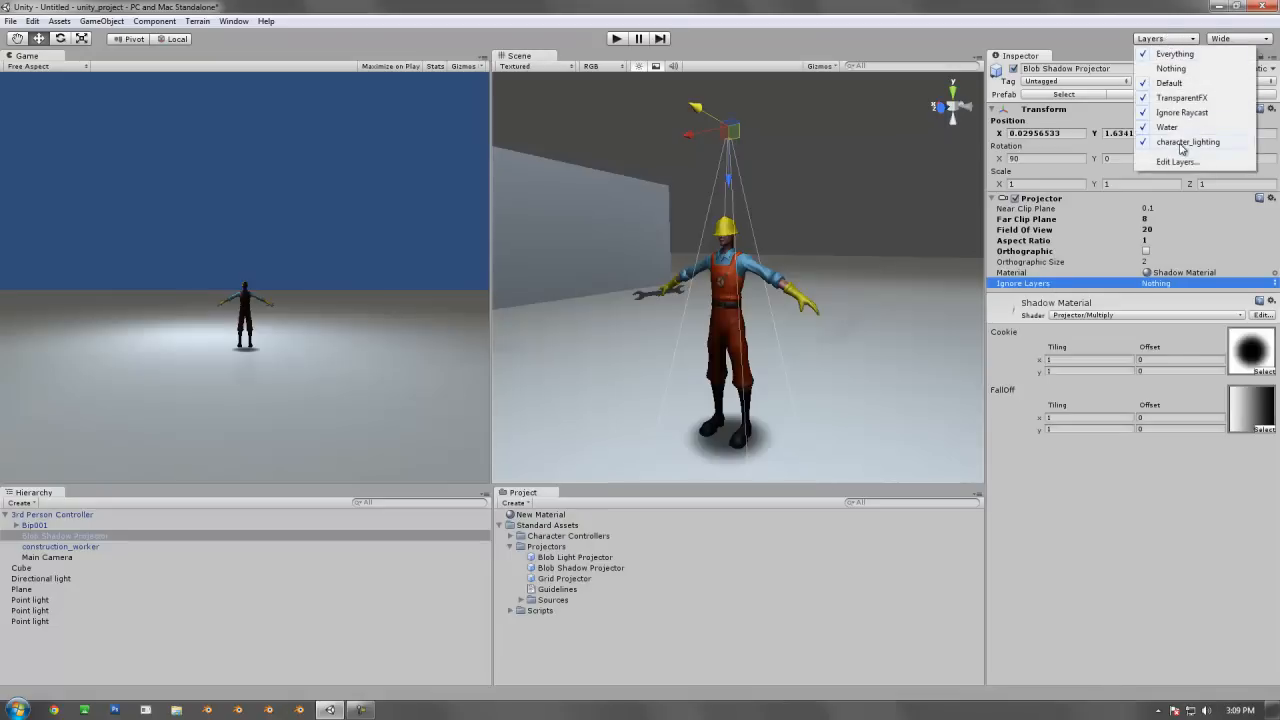
left_click(1176, 160)
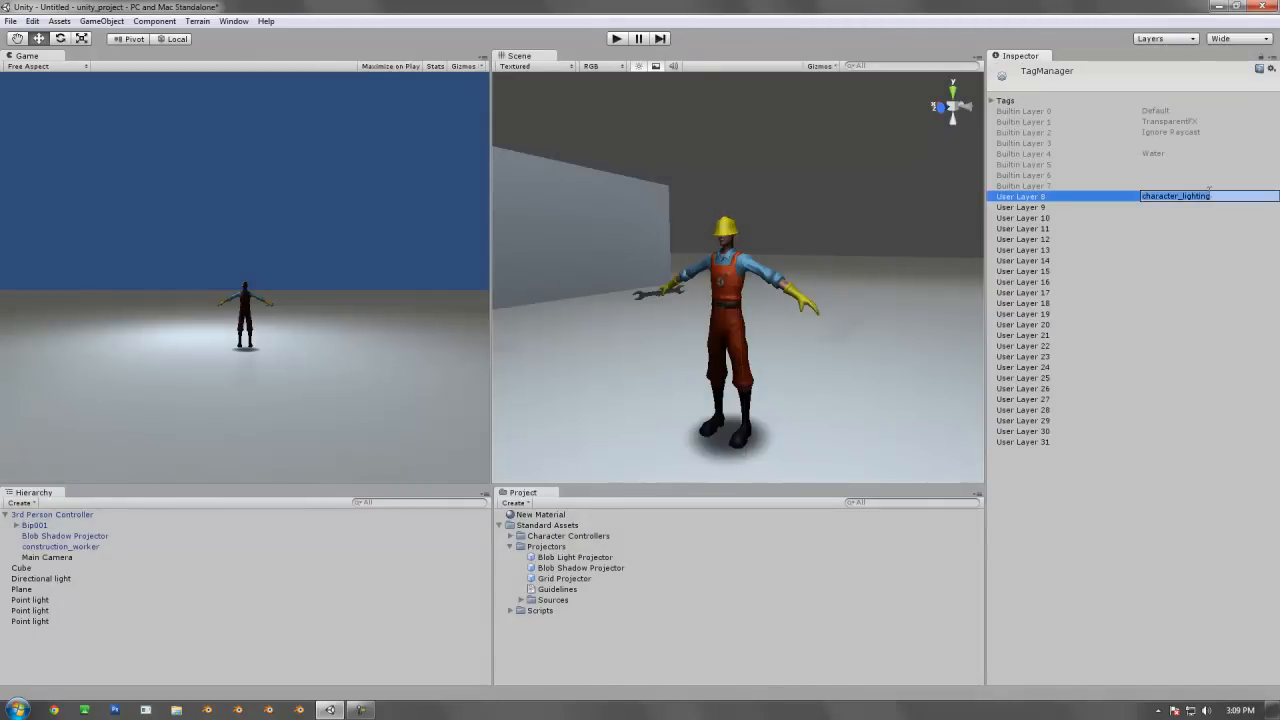
left_click(1020, 206)
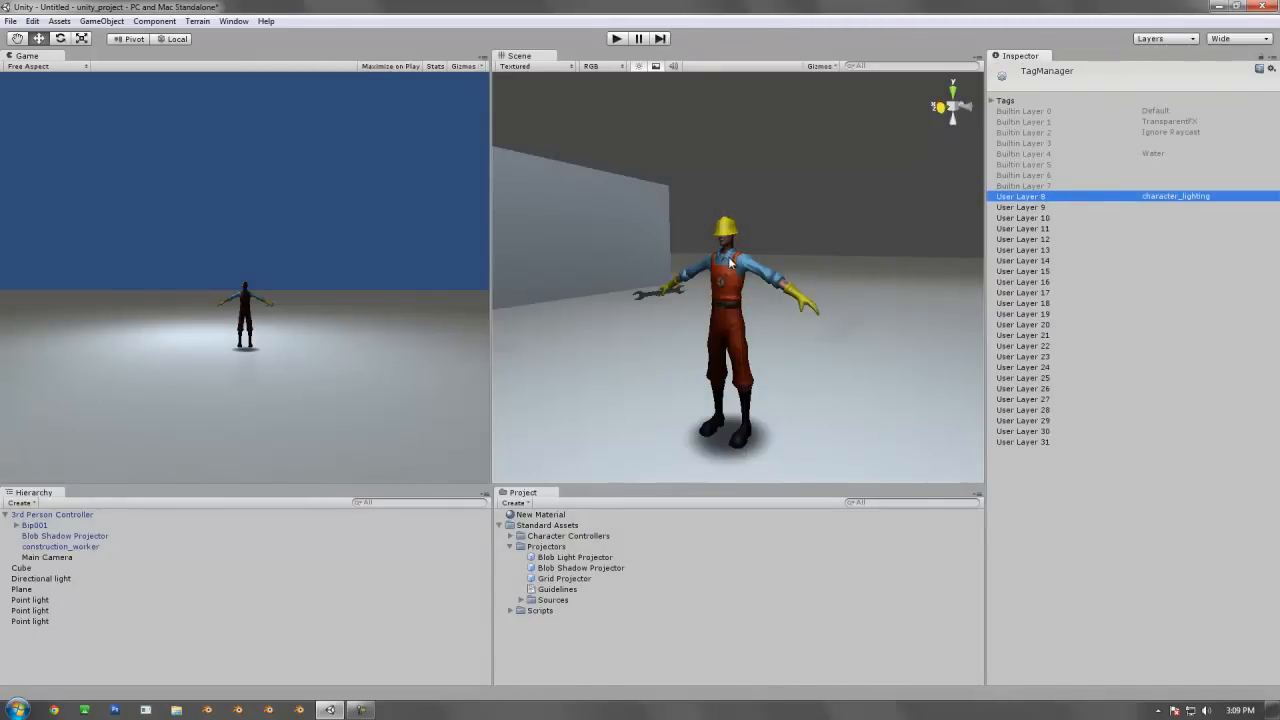
left_click(52, 514)
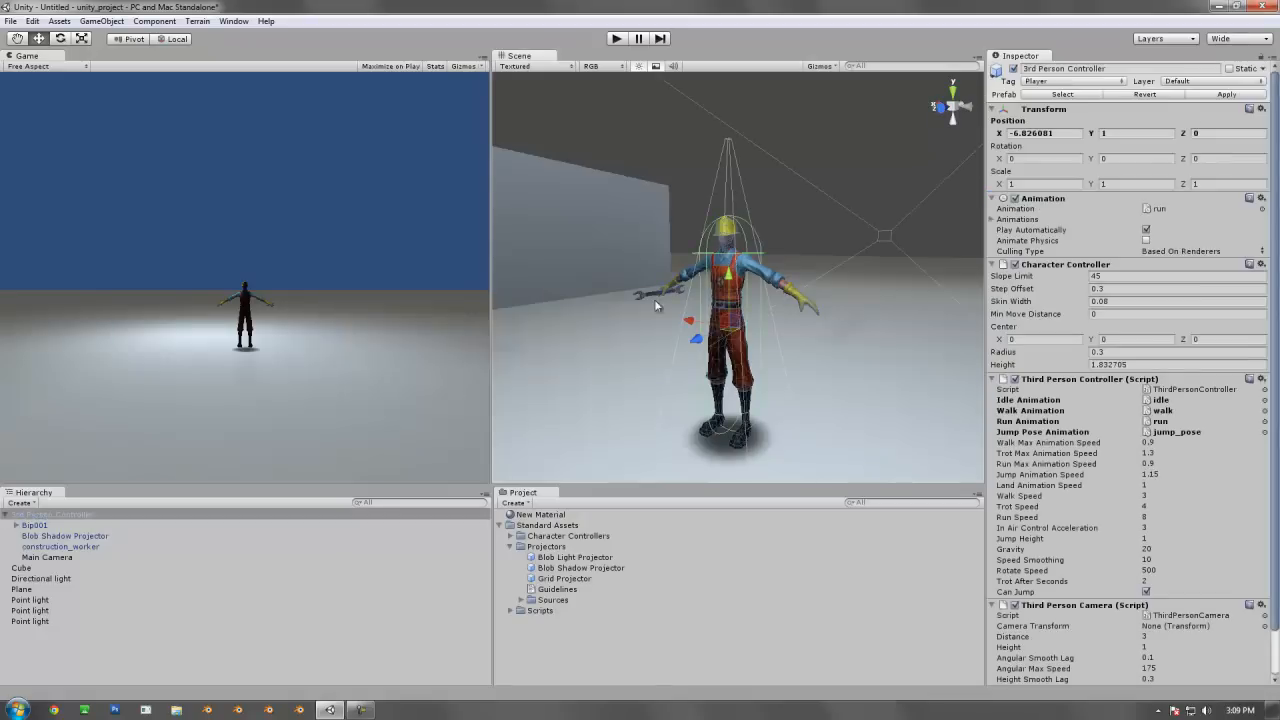
Step: Assign the 3rd Person Controller and all its children to the character_lighting layer
left_click(50, 514)
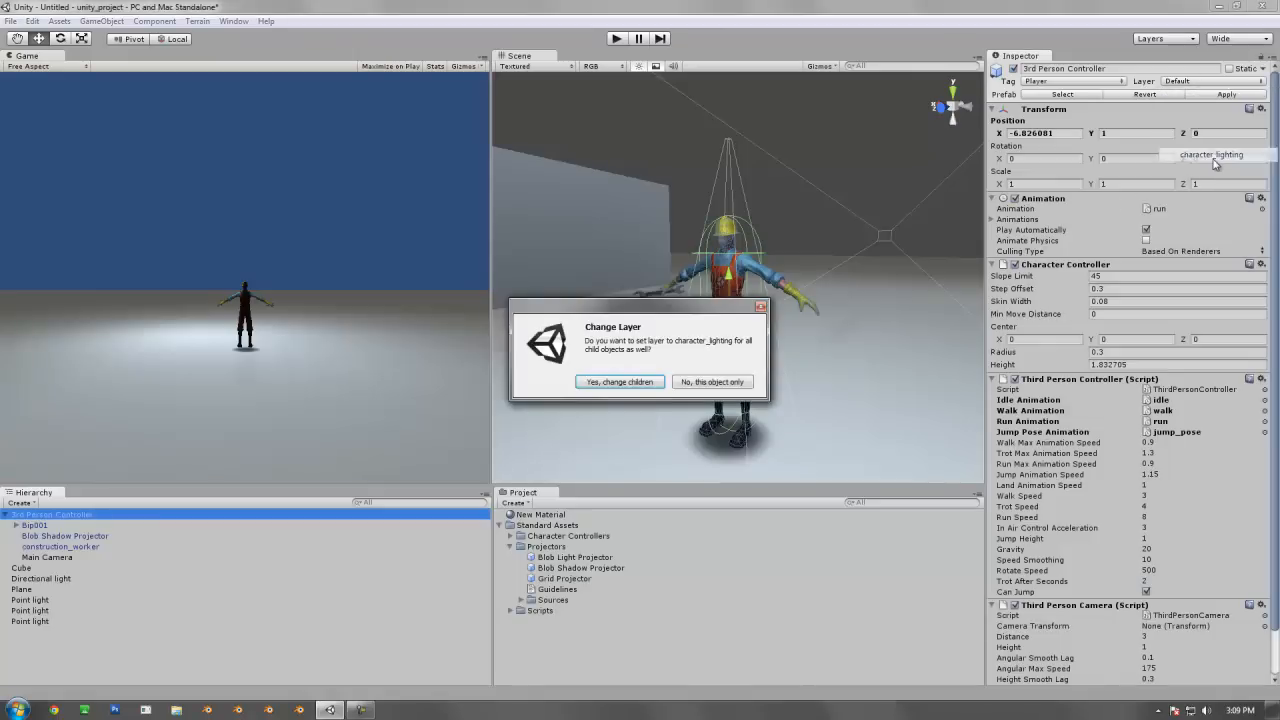
left_click(620, 380)
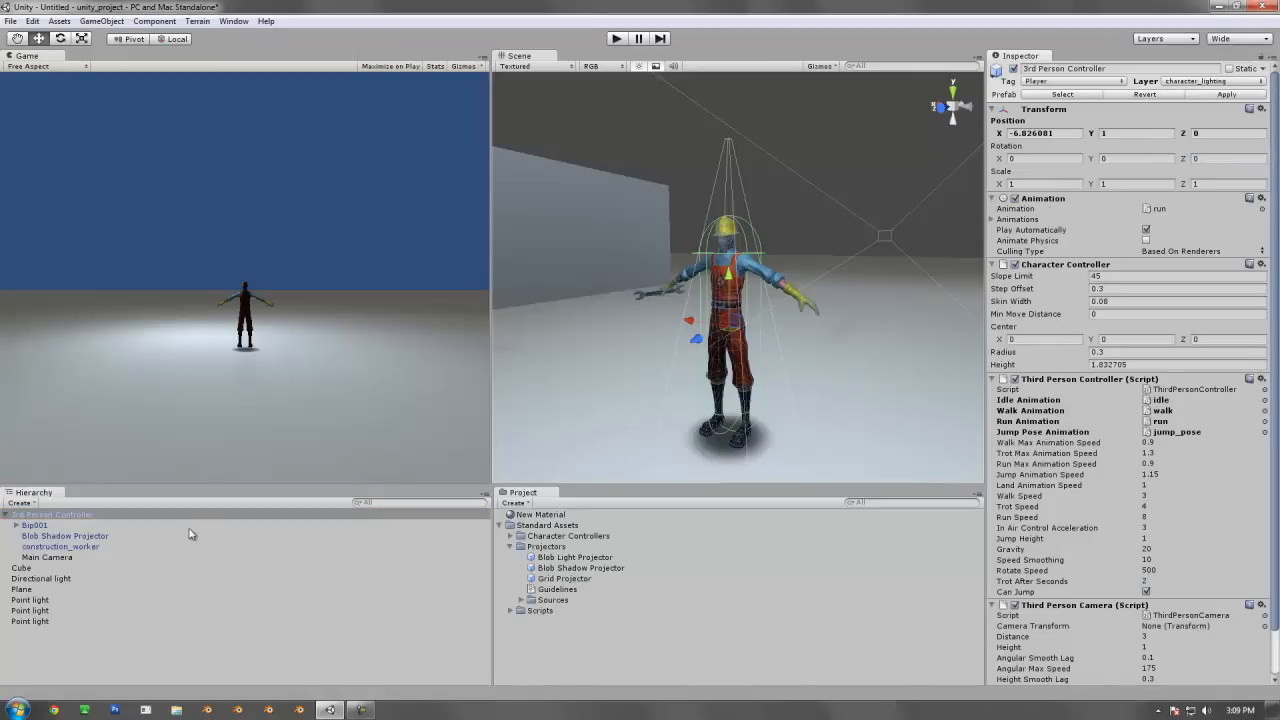
left_click(64, 536)
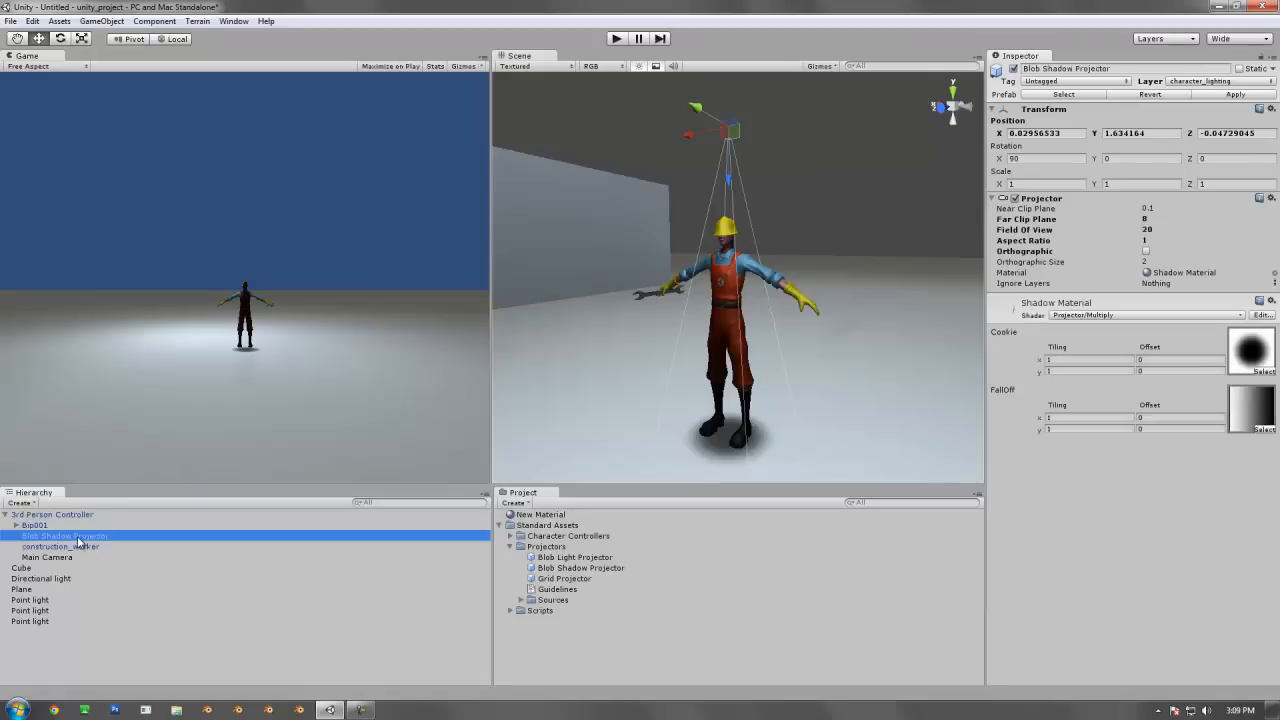
mouse_move(1150, 288)
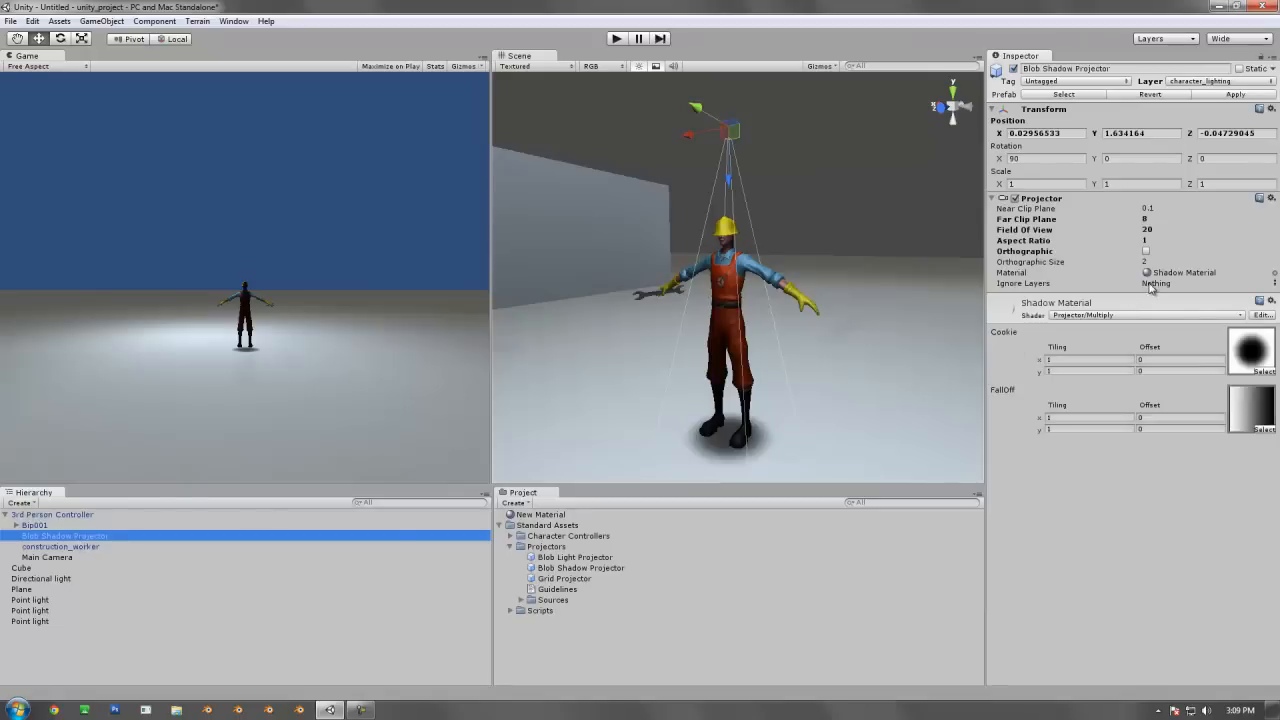
Step: Set the Blob Shadow Projector's Ignore Layers to character_lighting and start a test run
left_click(1156, 284)
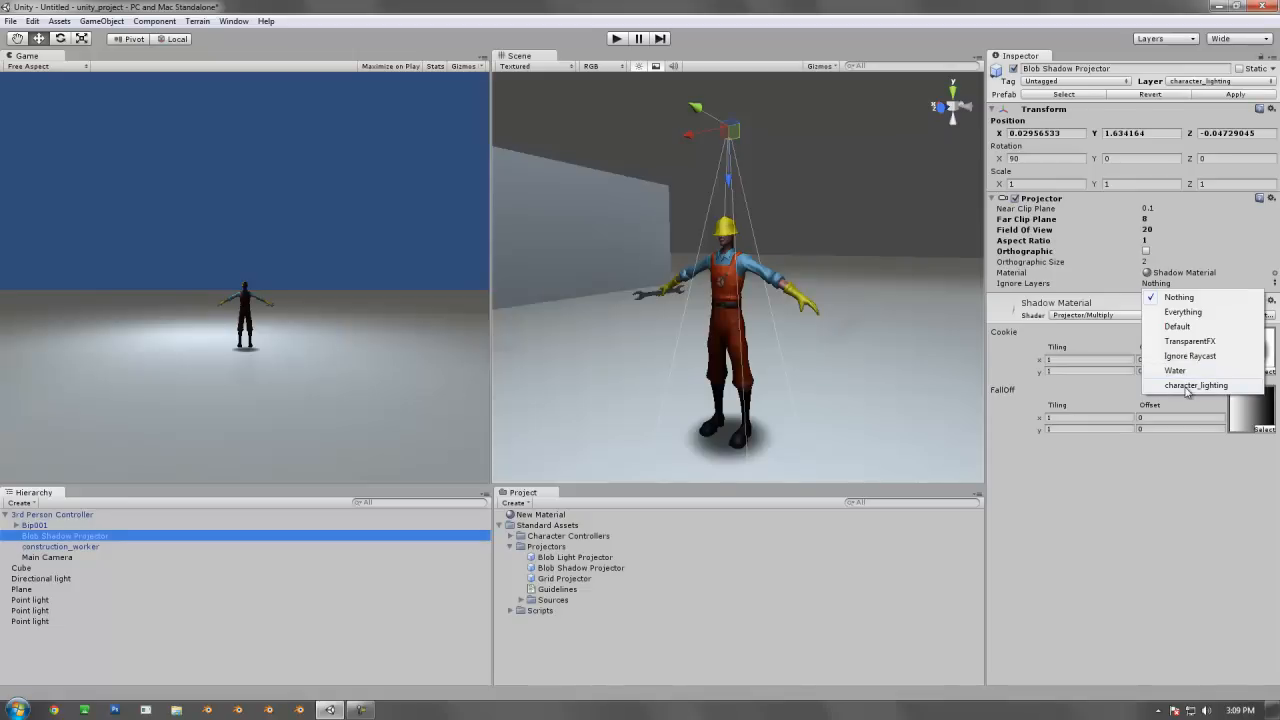
left_click(1196, 384)
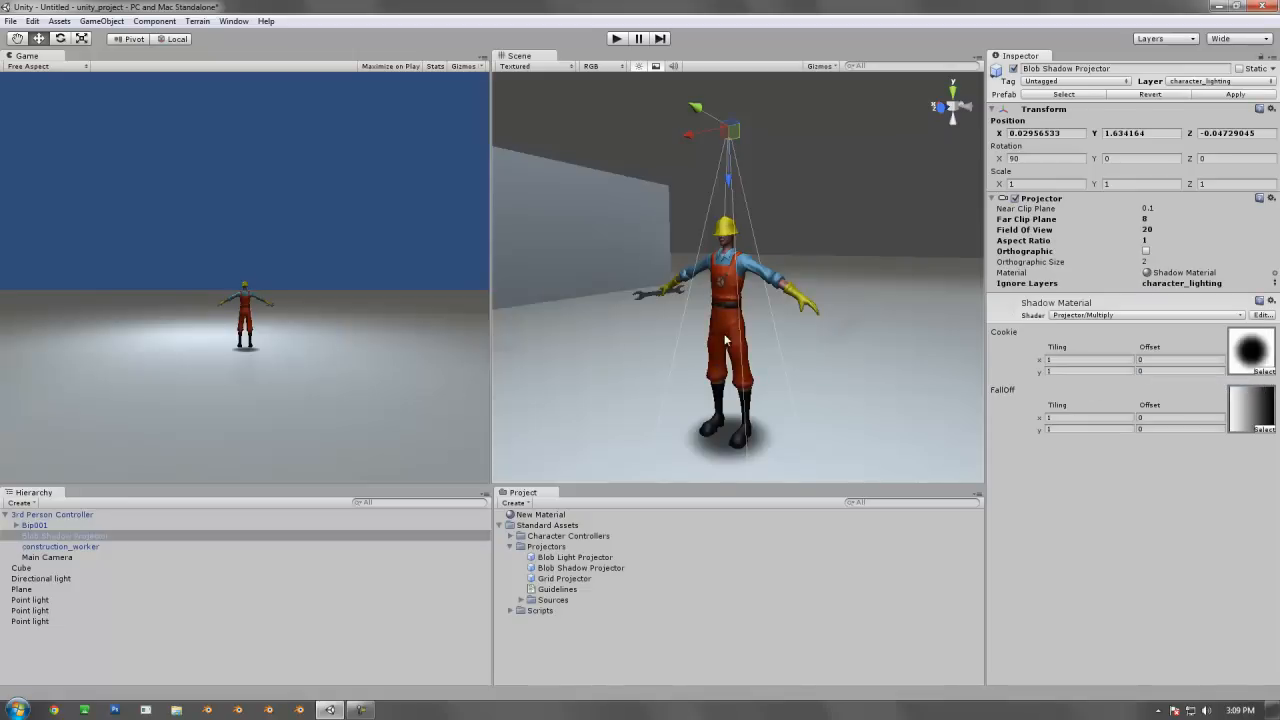
left_click(616, 38)
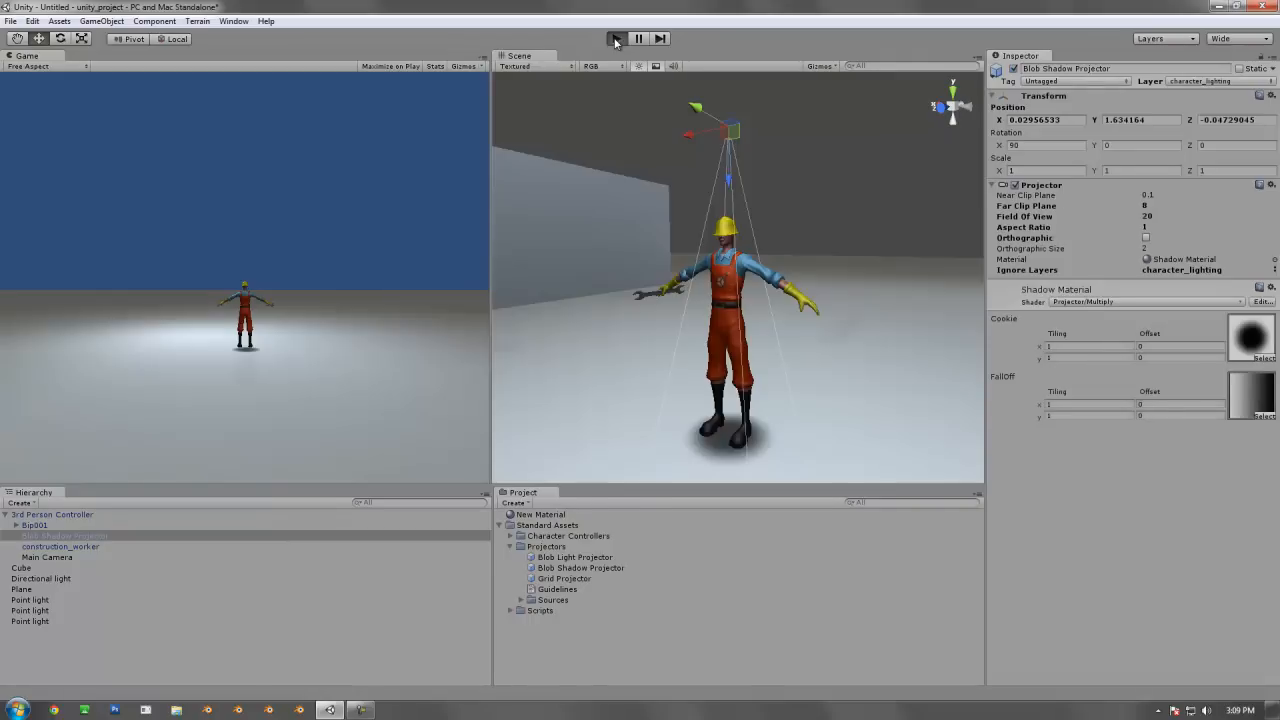
left_click(616, 38)
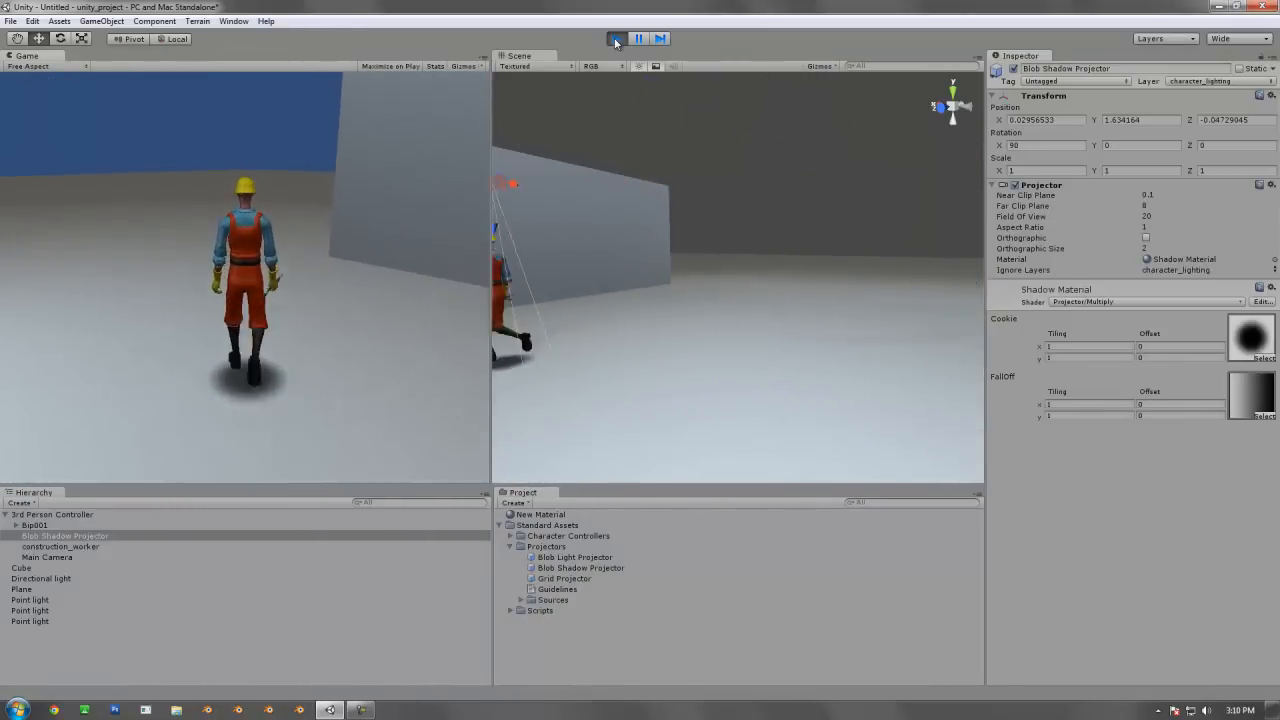
left_click(616, 38)
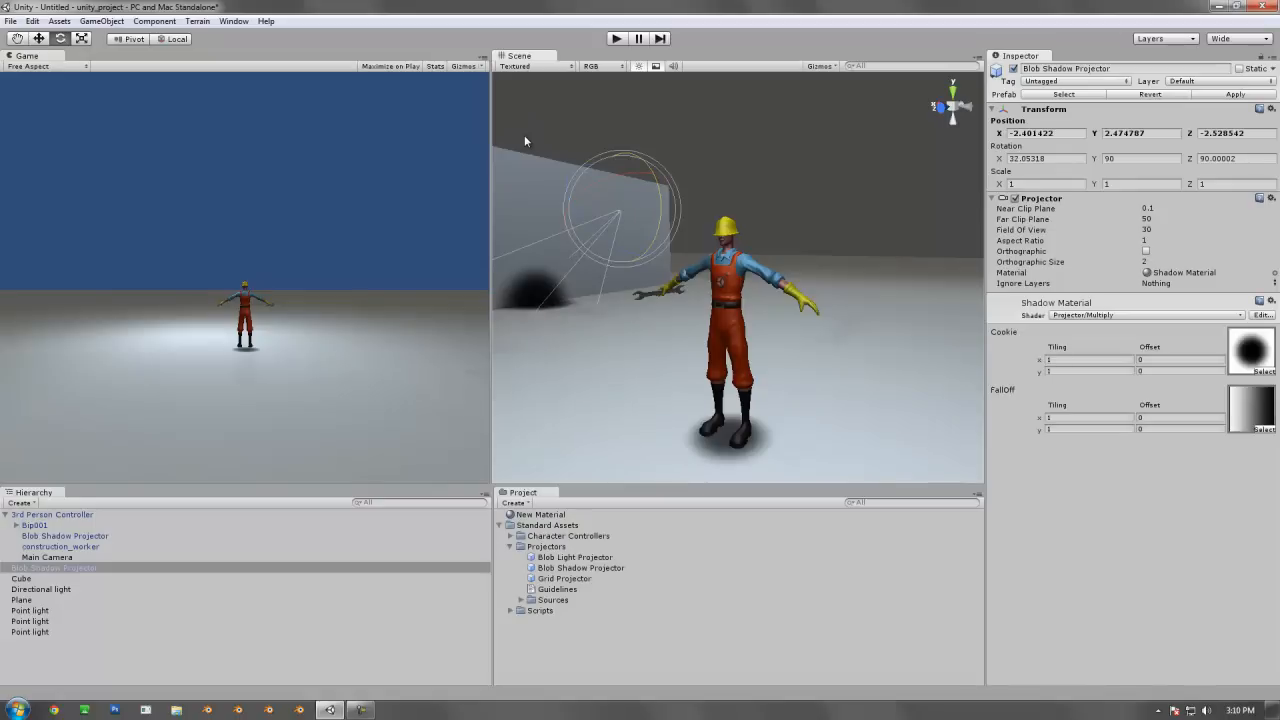
mouse_move(538, 198)
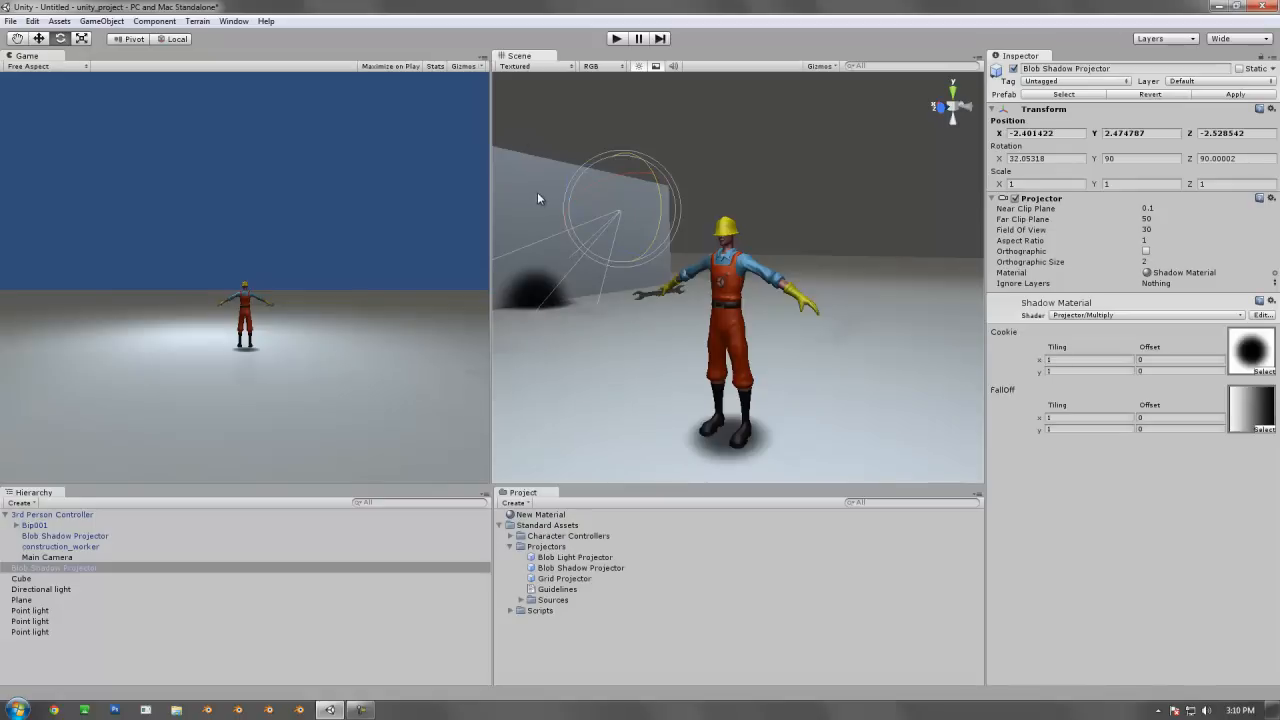
mouse_move(518, 306)
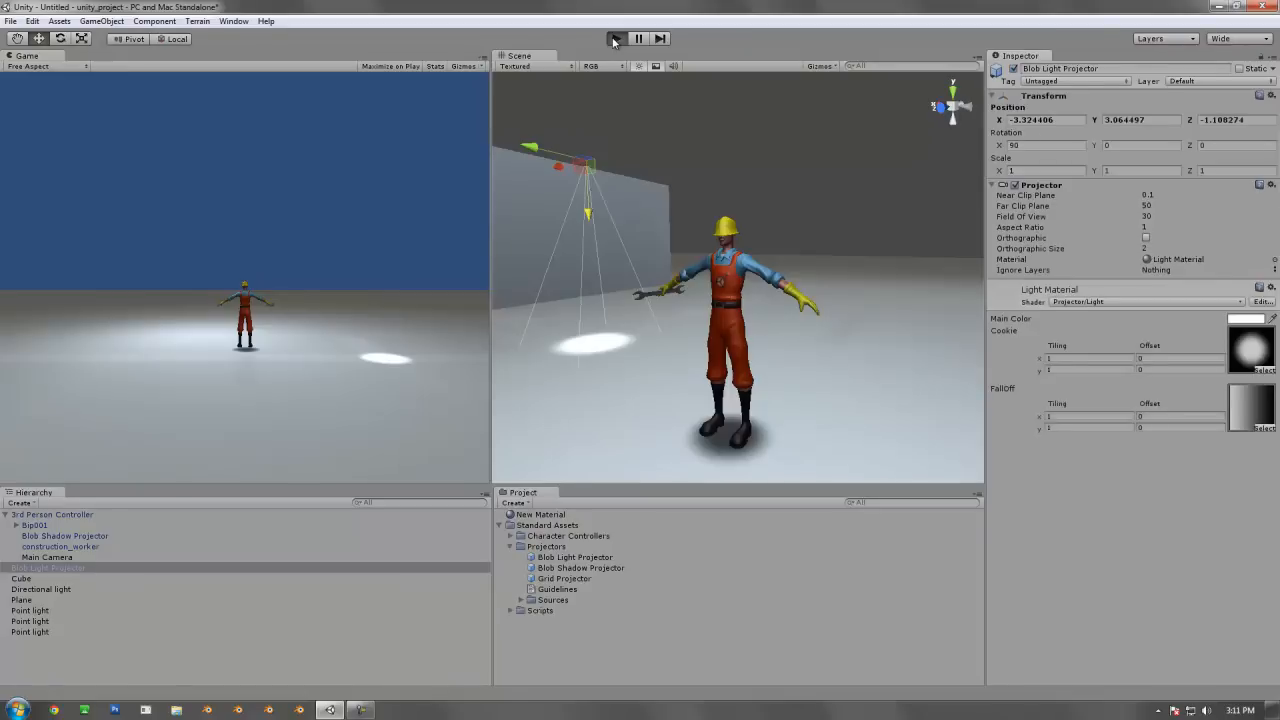
left_click(616, 38)
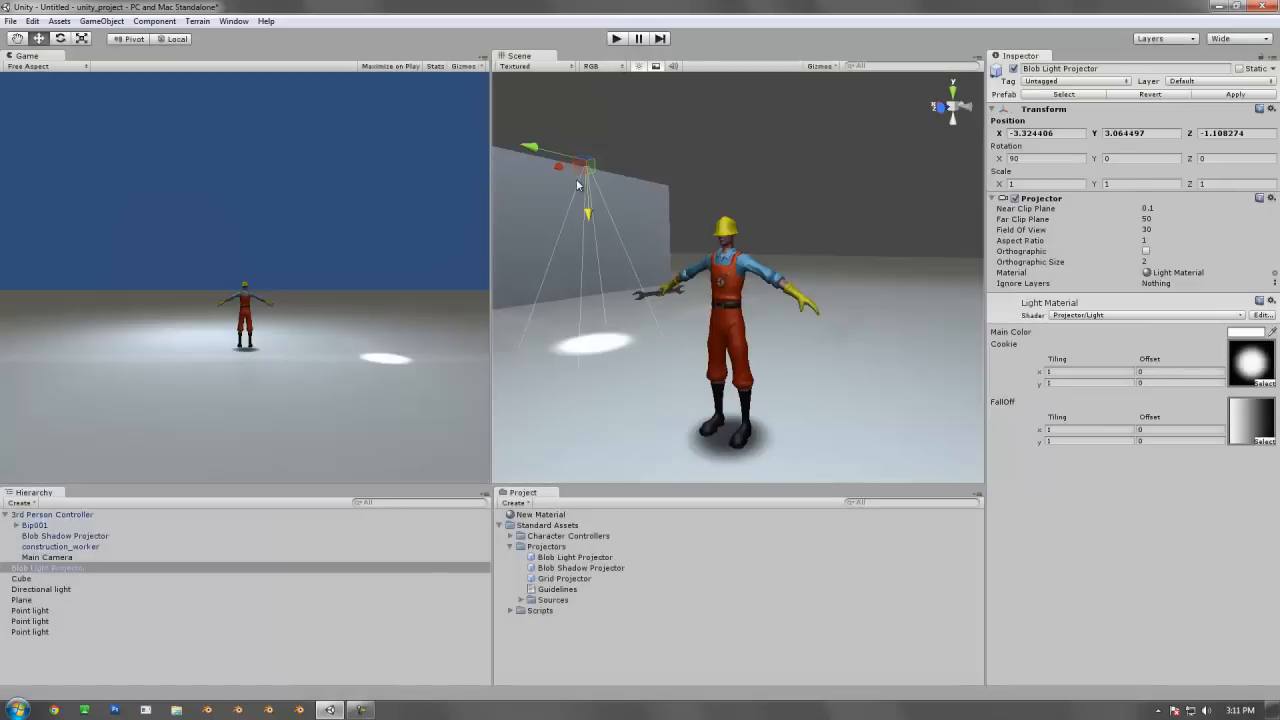
Step: Move the Blob Light Projector so it hangs directly above the character, lighting the floor at its feet
left_click_drag(590, 164, 740, 130)
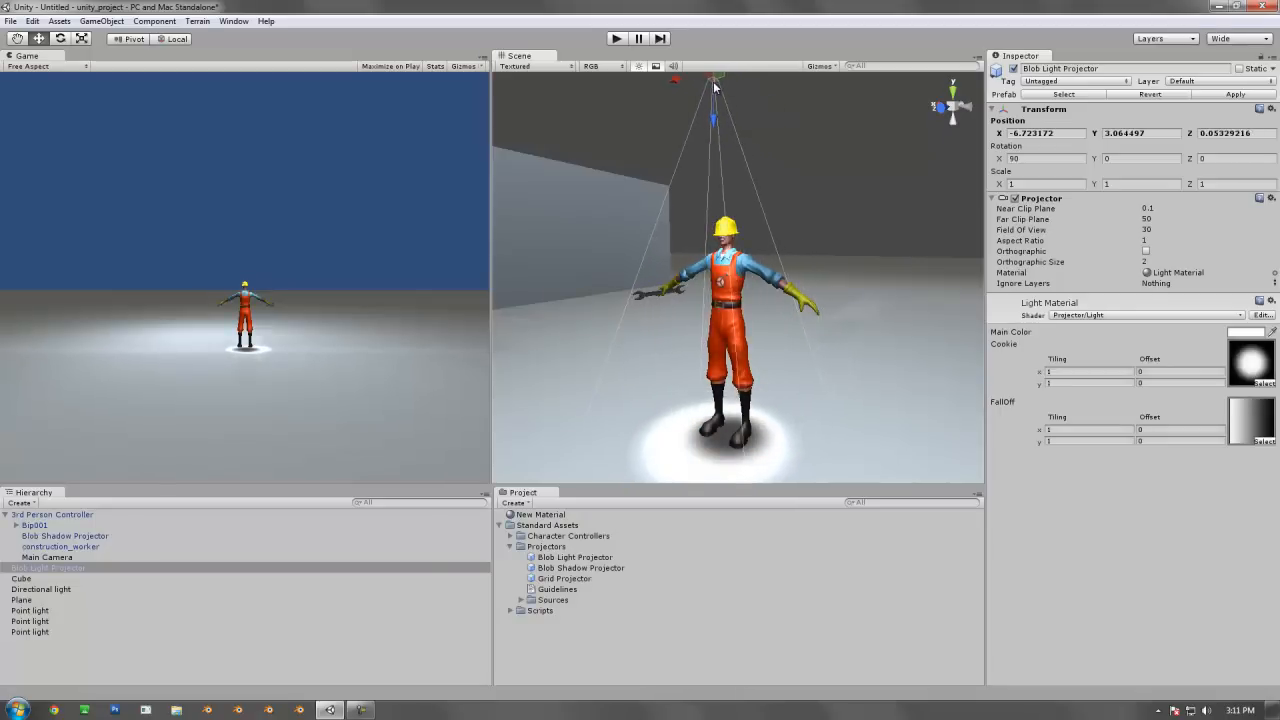
mouse_move(858, 176)
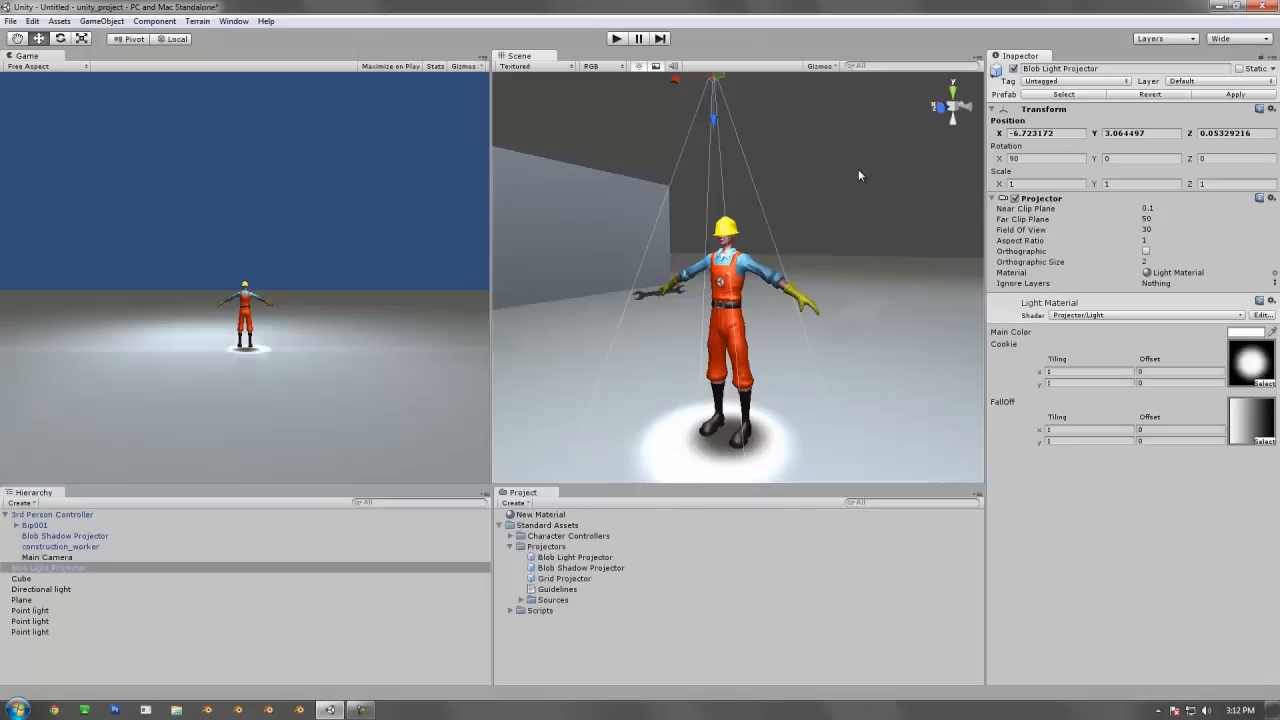
mouse_move(768, 130)
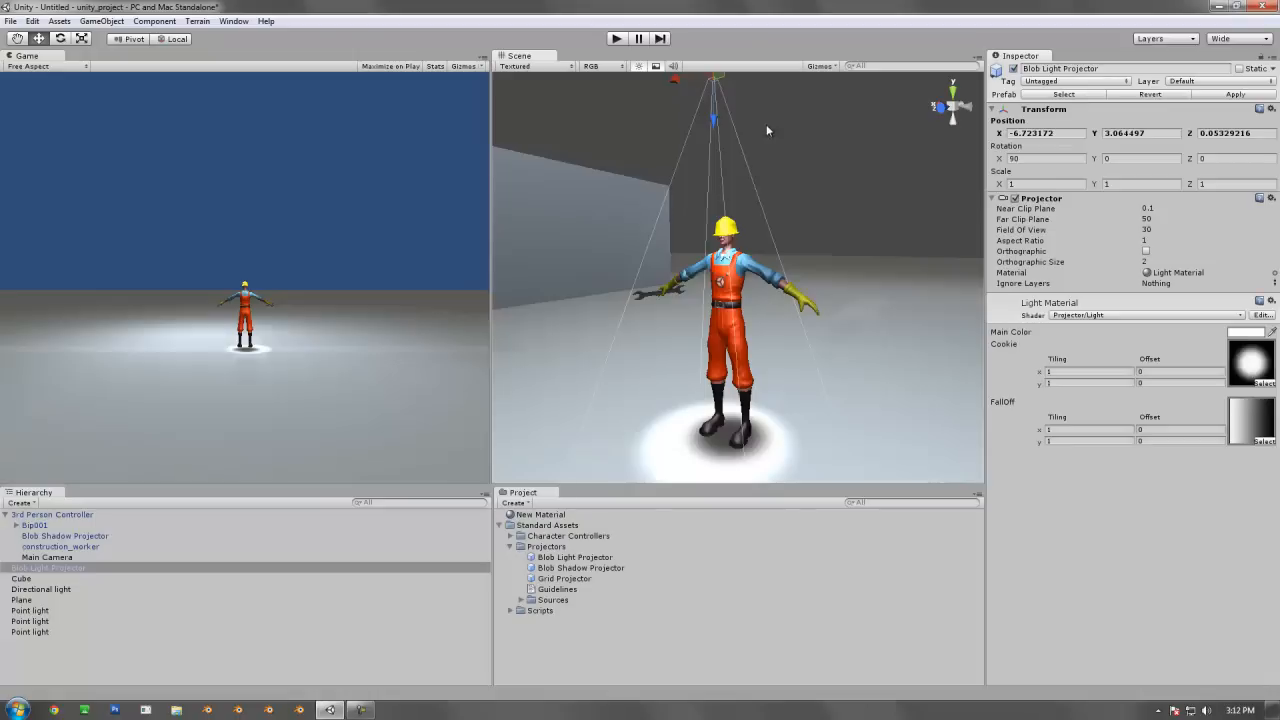
mouse_move(718, 114)
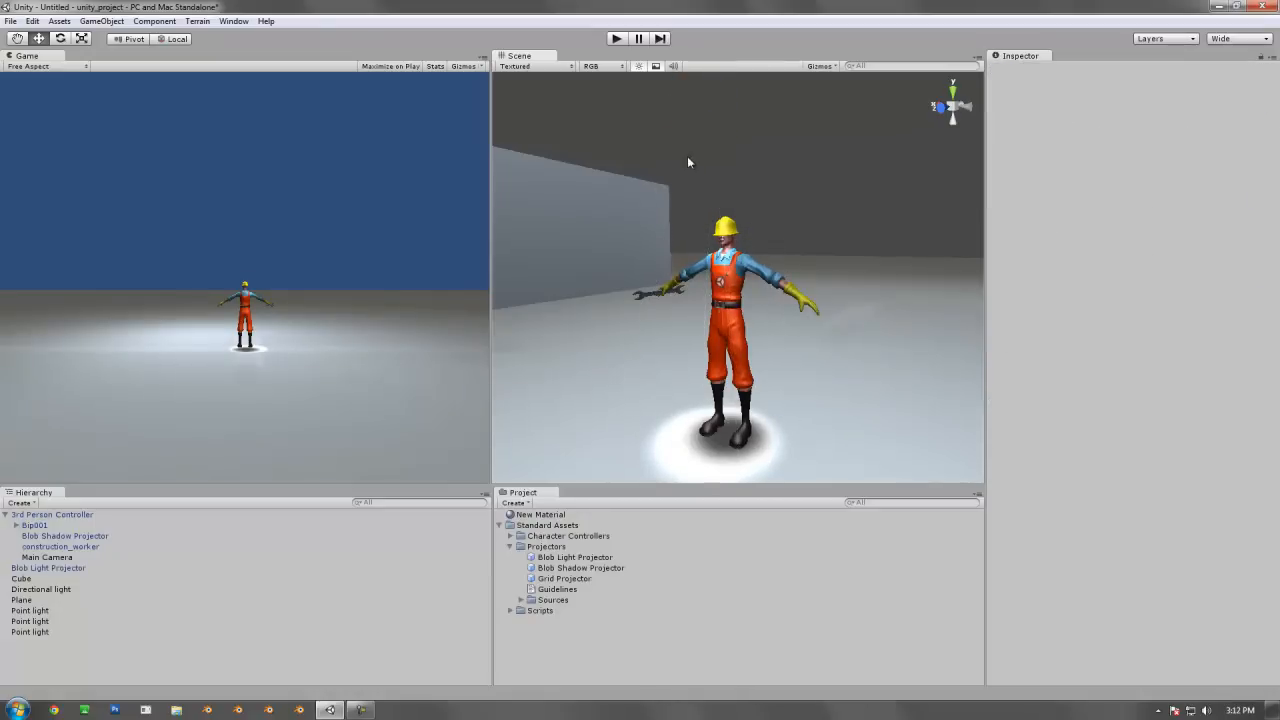
mouse_move(548, 360)
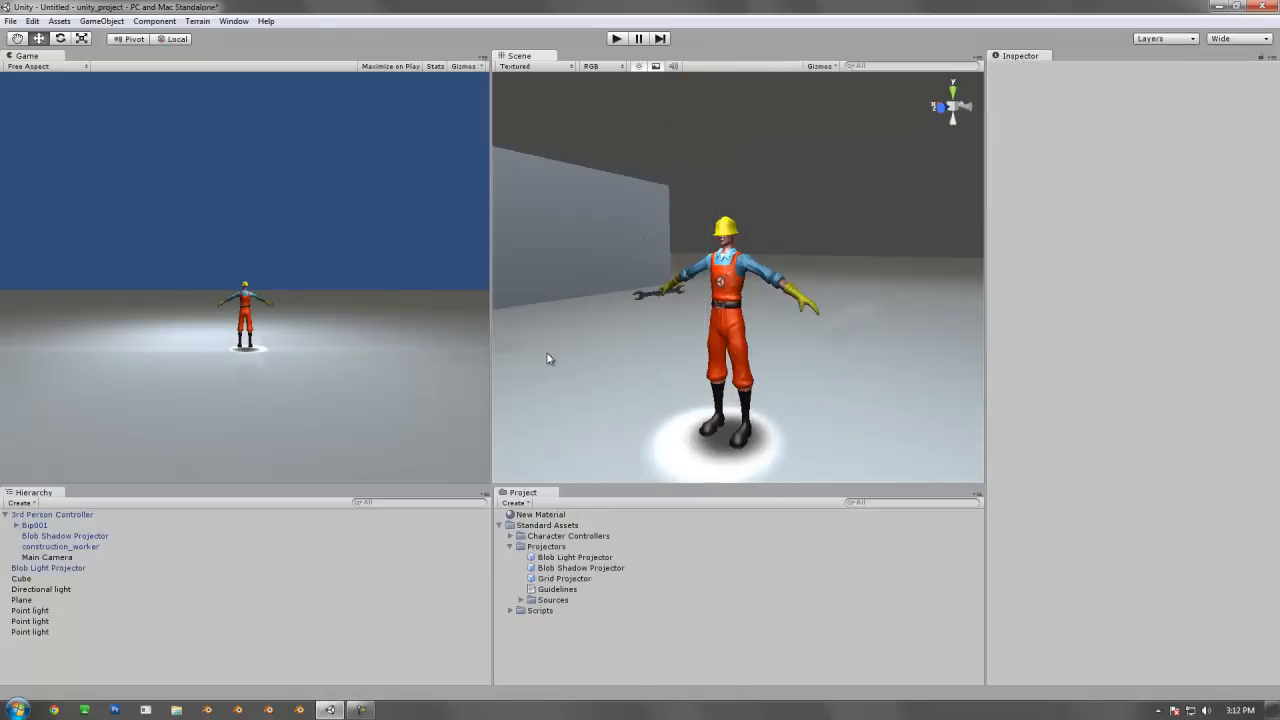